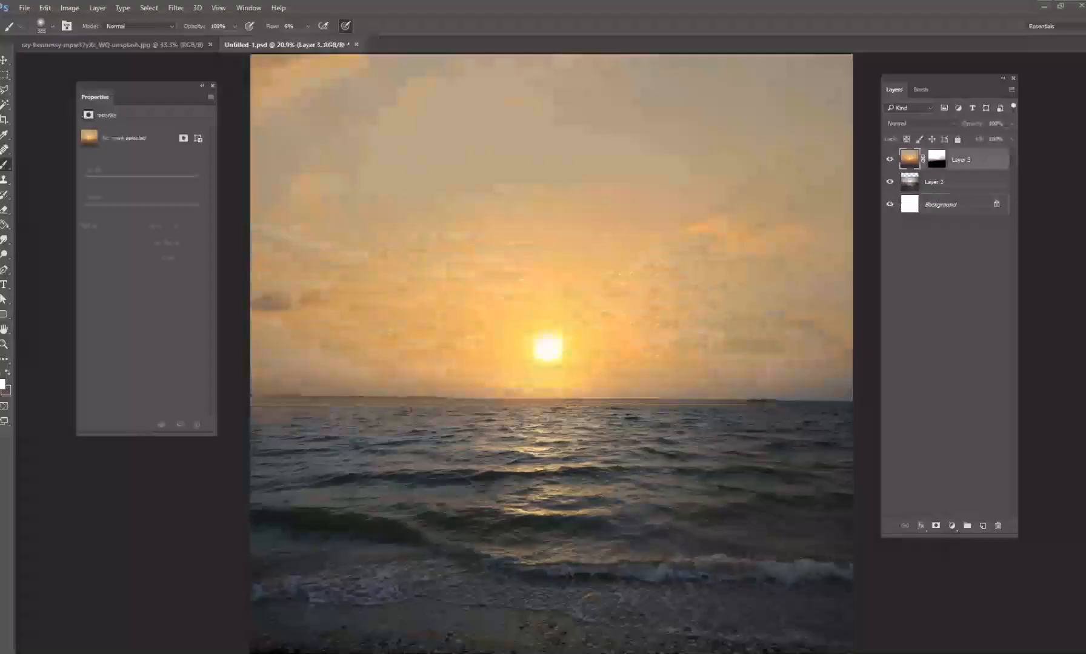
- Hide the orange sunset sky layer (Layer 3) to reveal the blue-sky beach photo
click(890, 159)
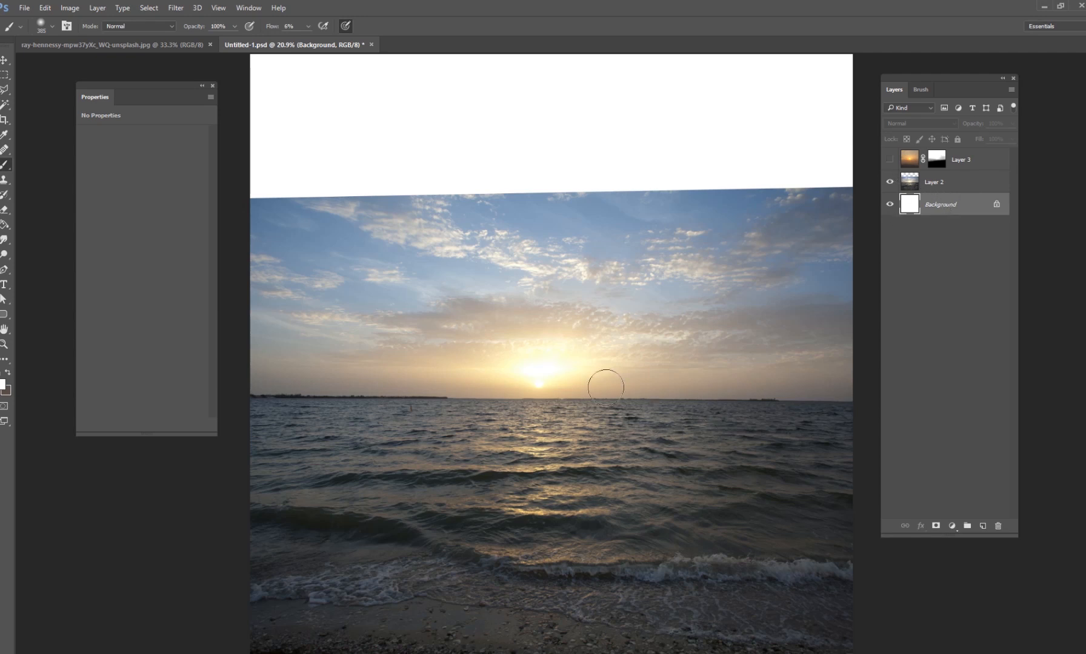
mouse_move(590, 364)
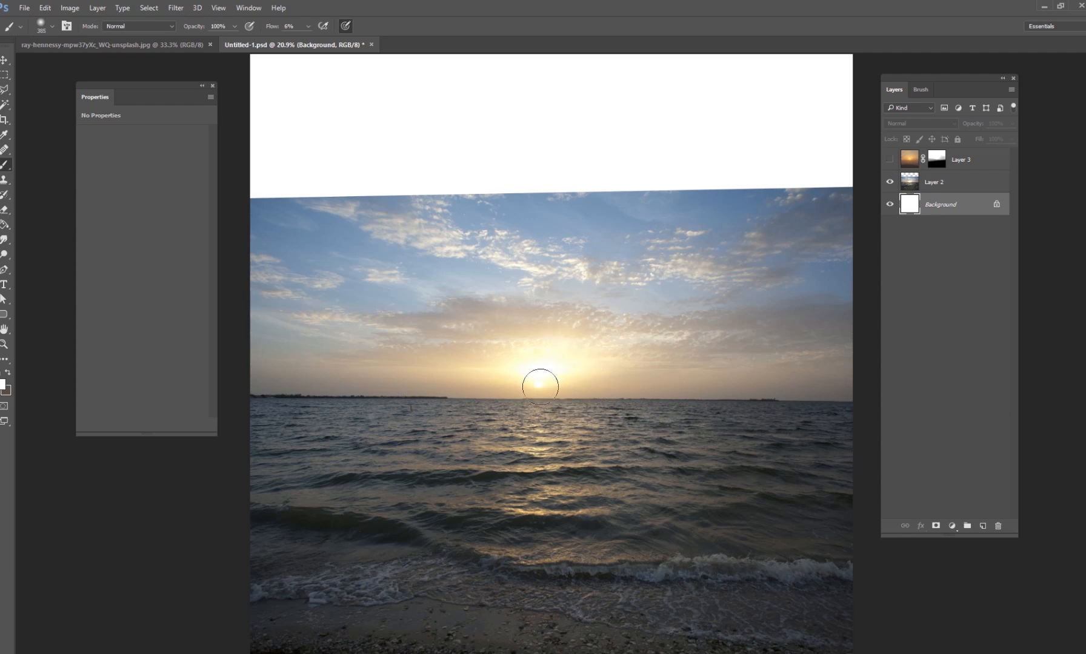
mouse_move(561, 371)
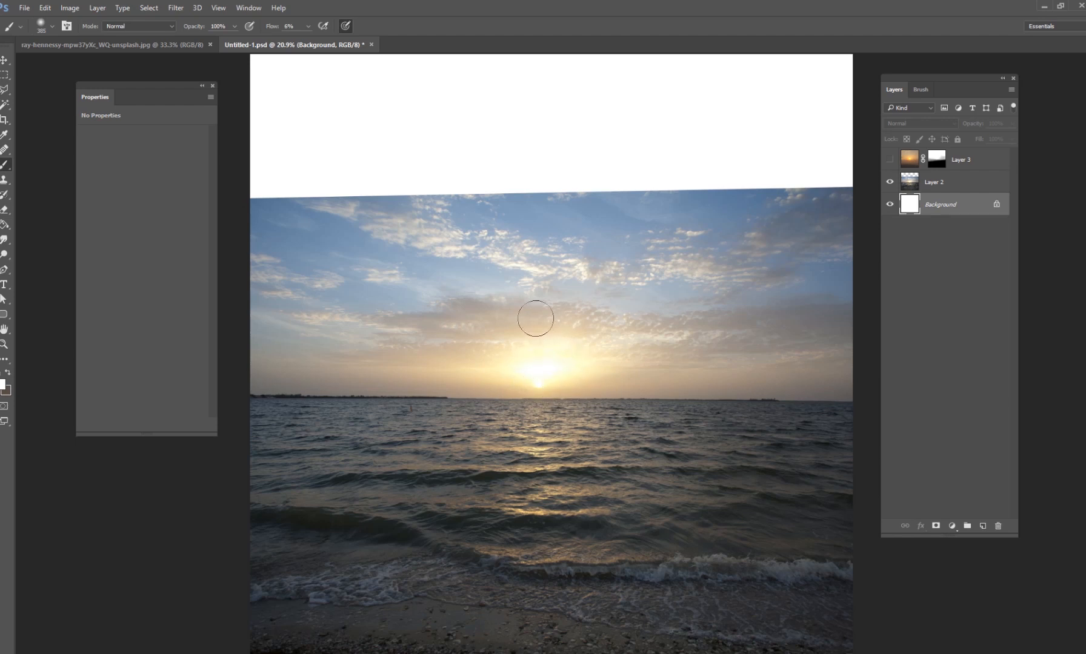
mouse_move(1037, 237)
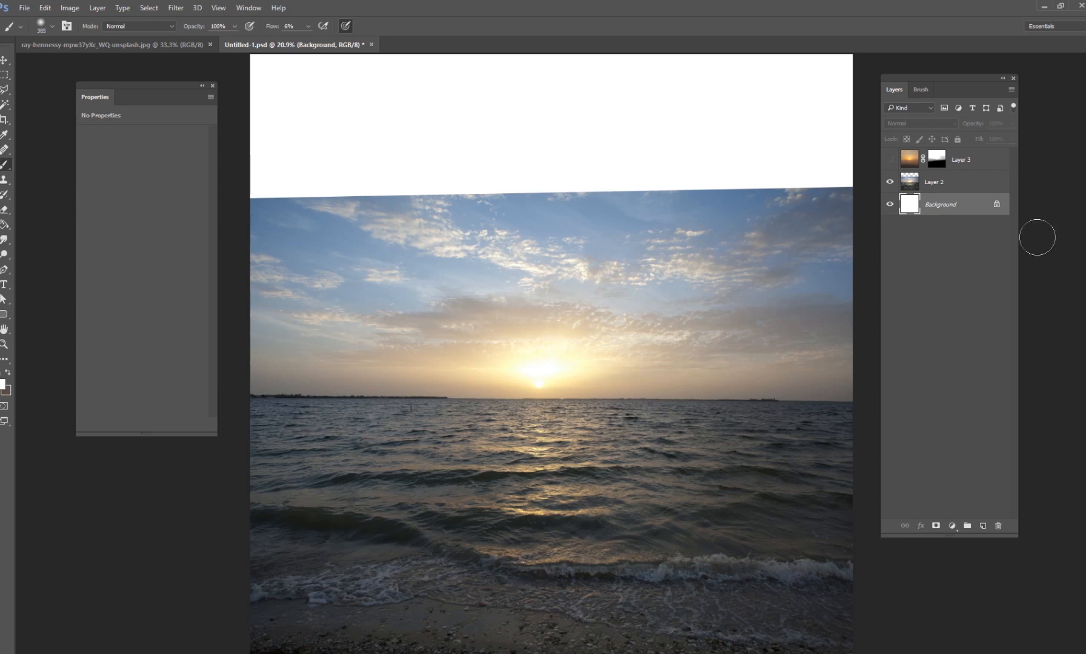
- Add empty Layer 4 above the beach photo and turn the golden-sky Layer 3 back on
click(949, 182)
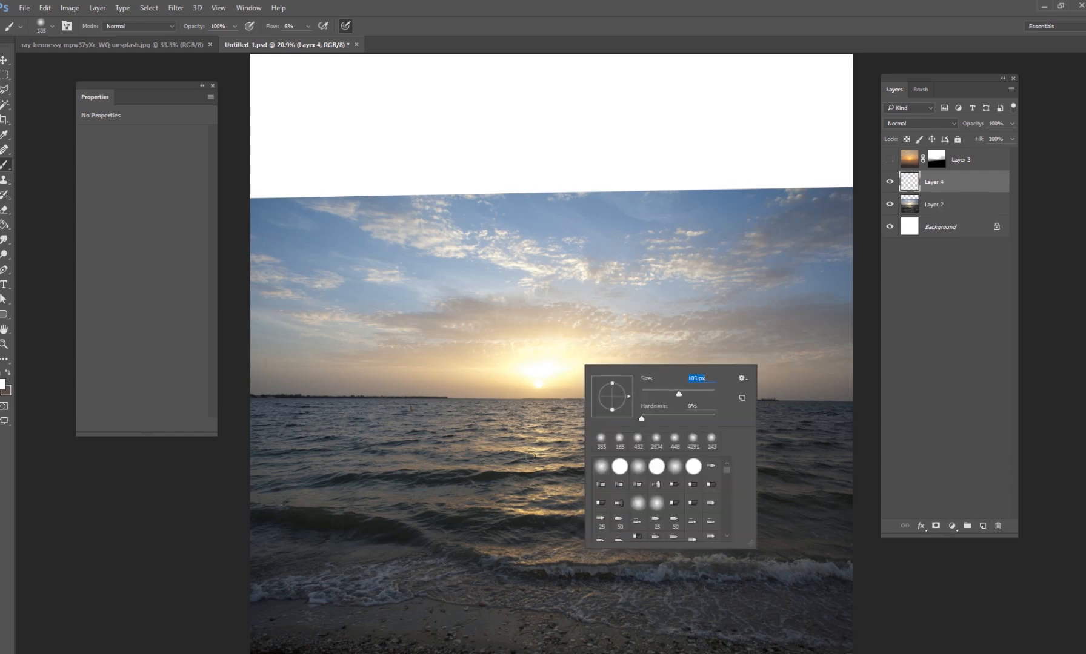
click(940, 227)
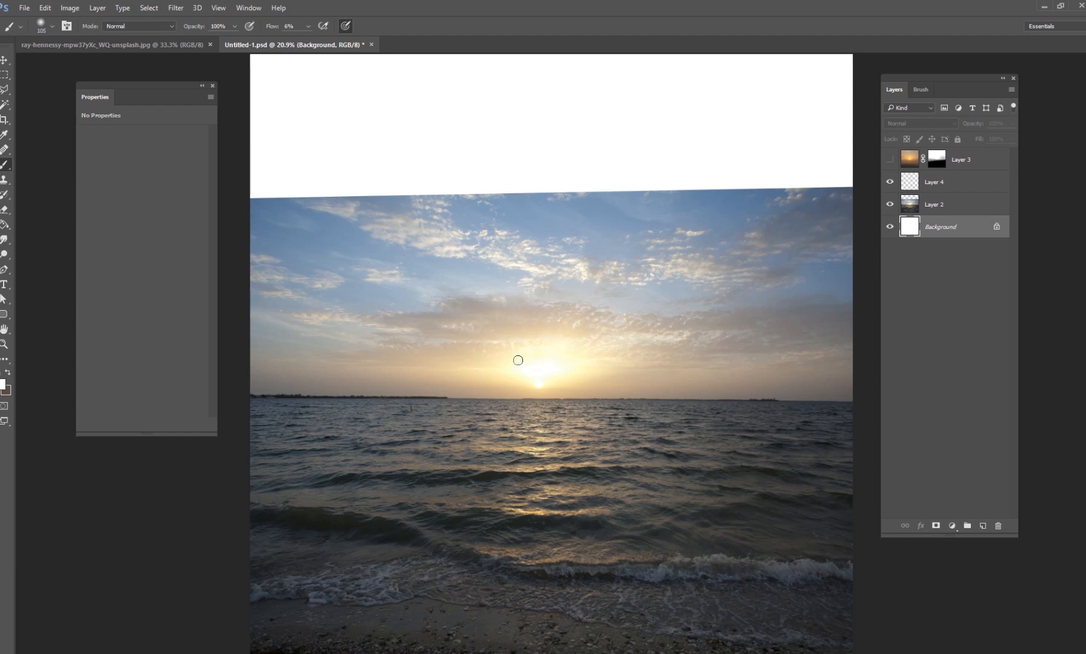
mouse_move(541, 380)
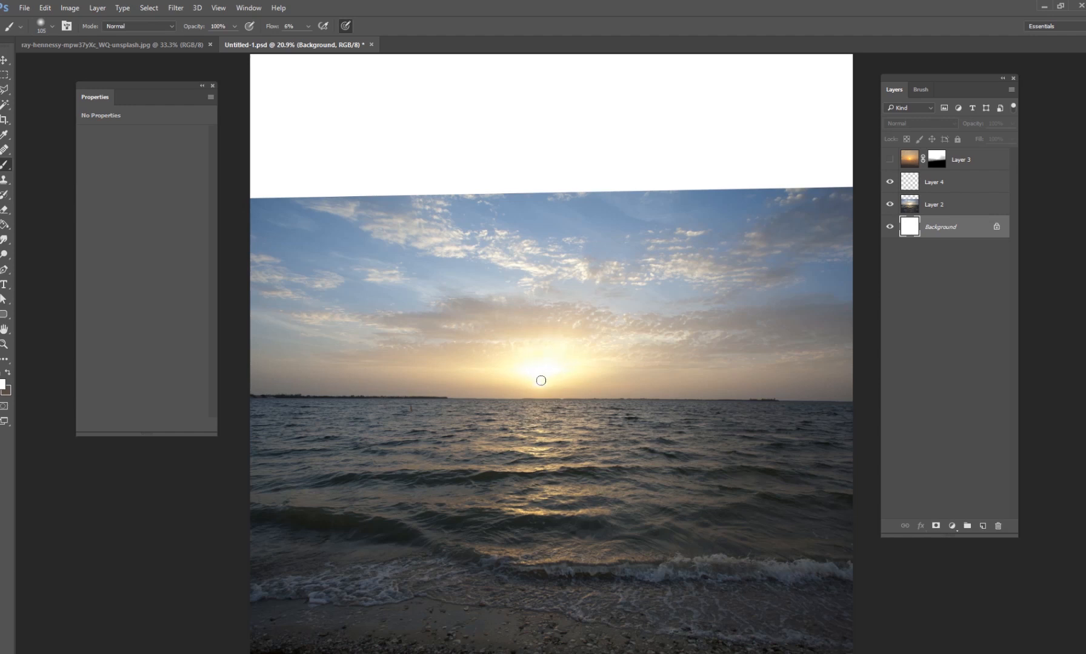
mouse_move(535, 355)
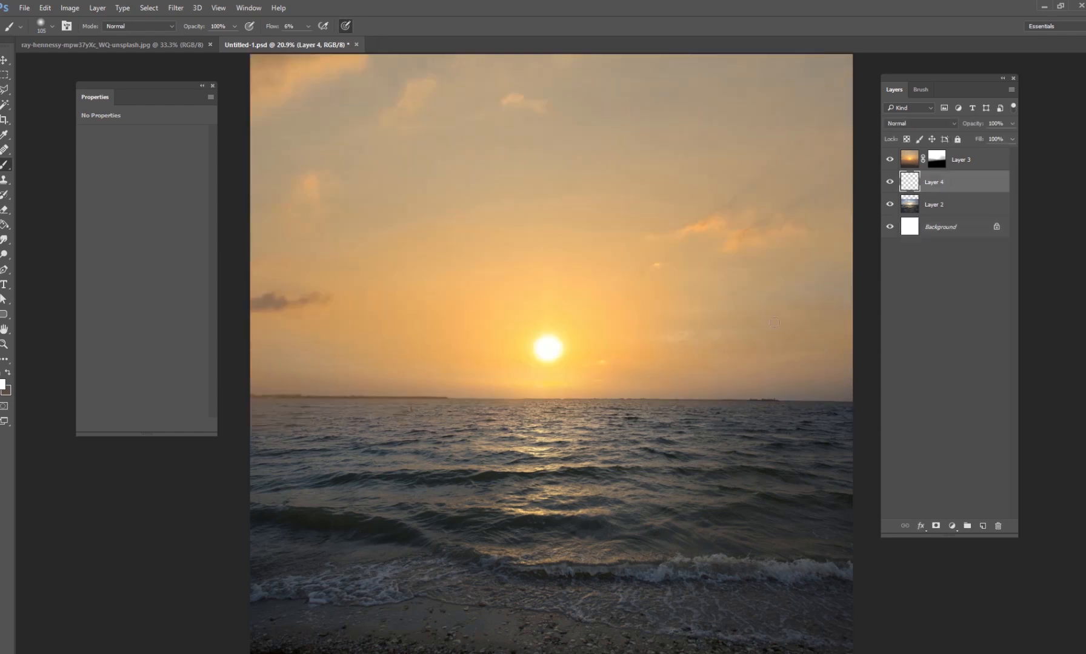
mouse_move(746, 301)
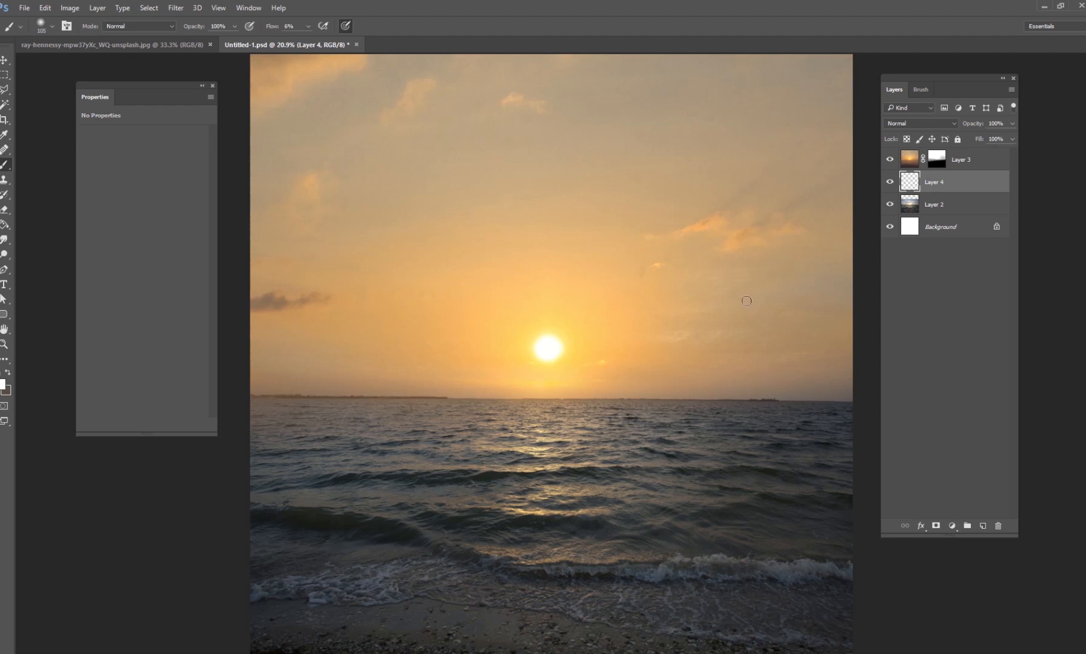
mouse_move(709, 313)
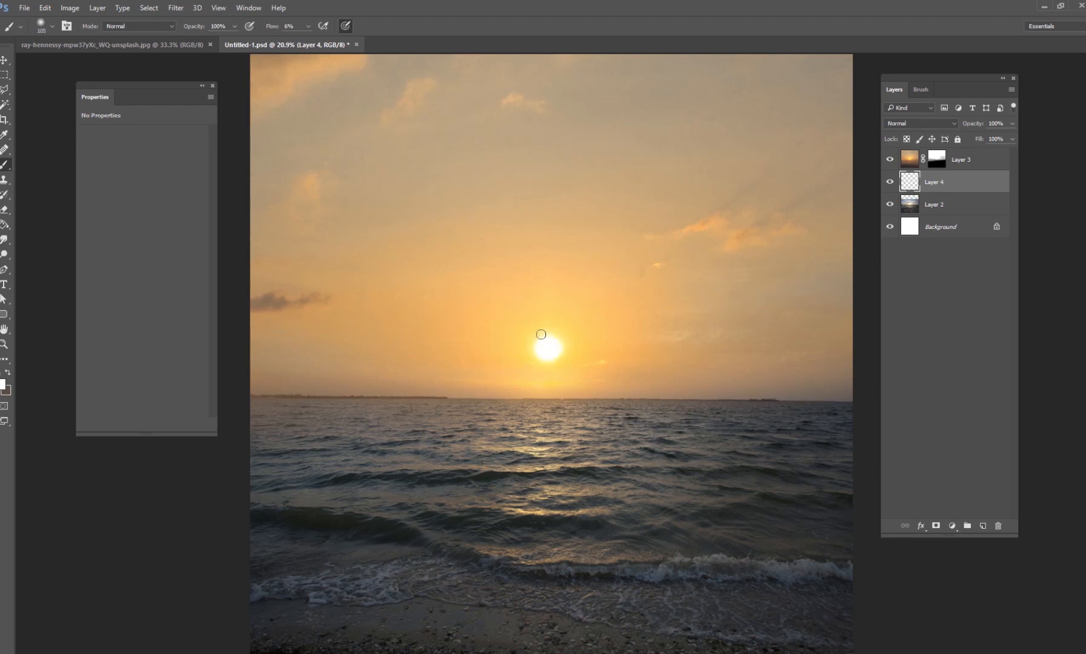
mouse_move(539, 358)
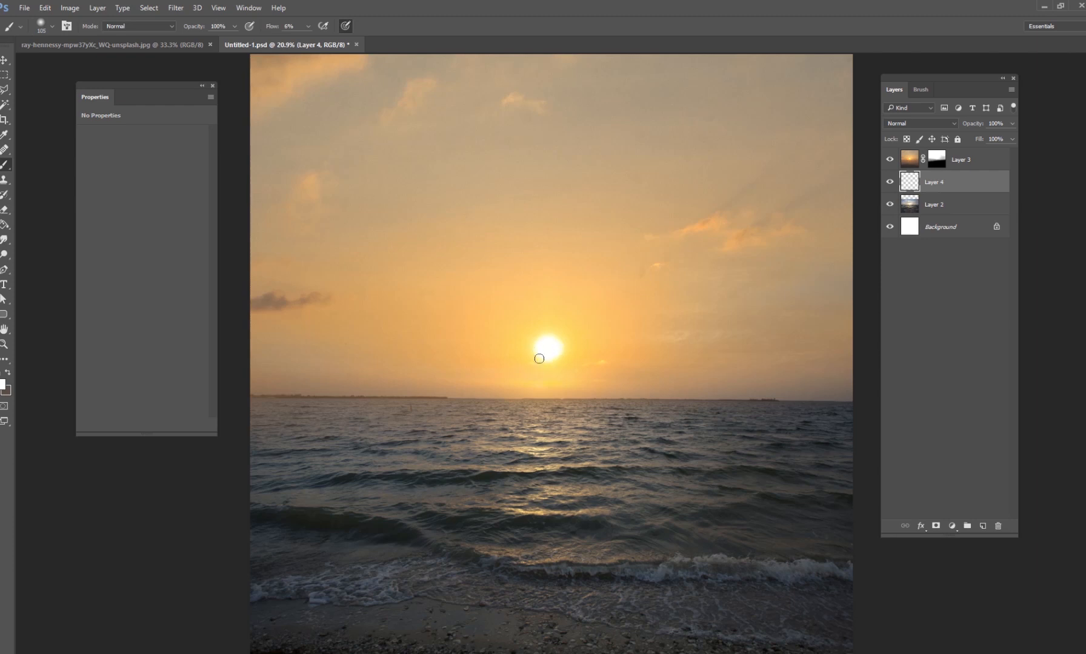
mouse_move(603, 456)
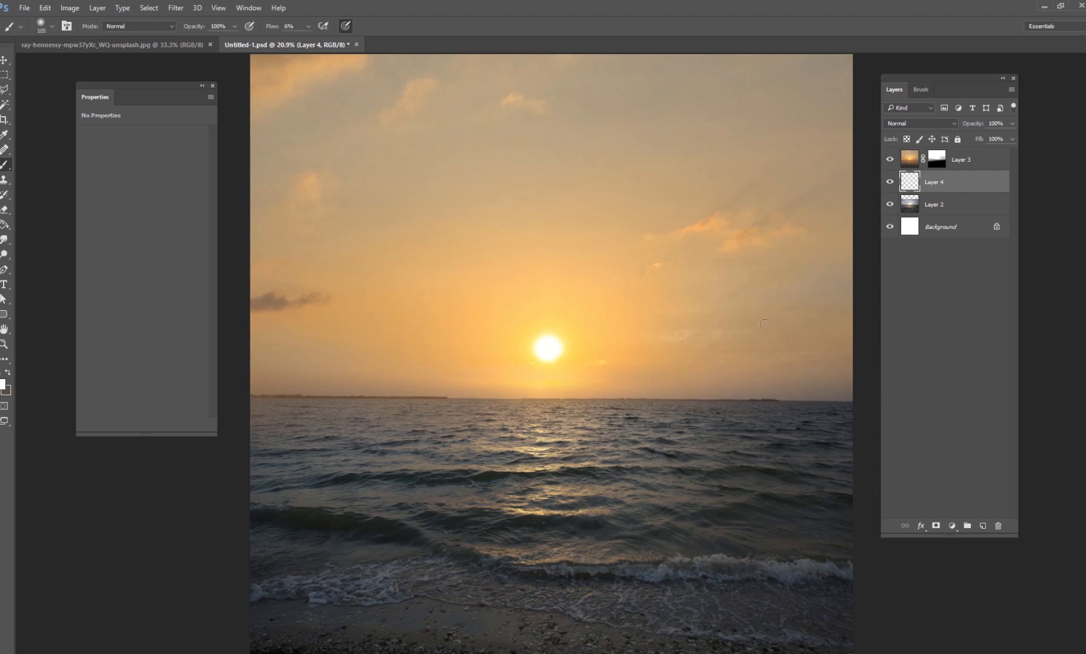
click(961, 160)
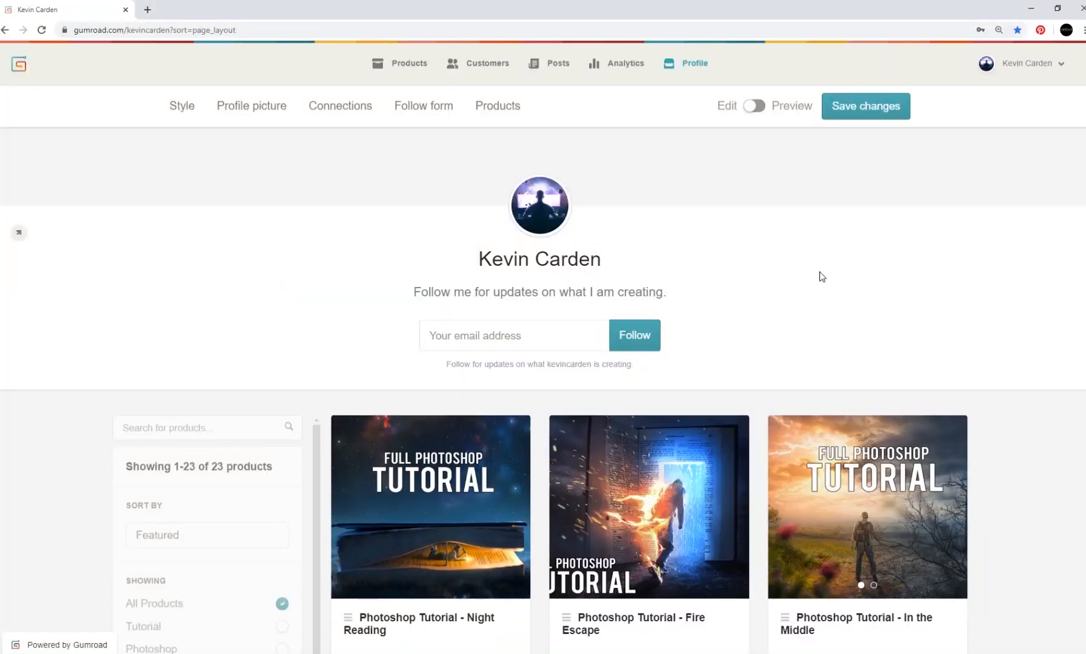
scroll(down, 3)
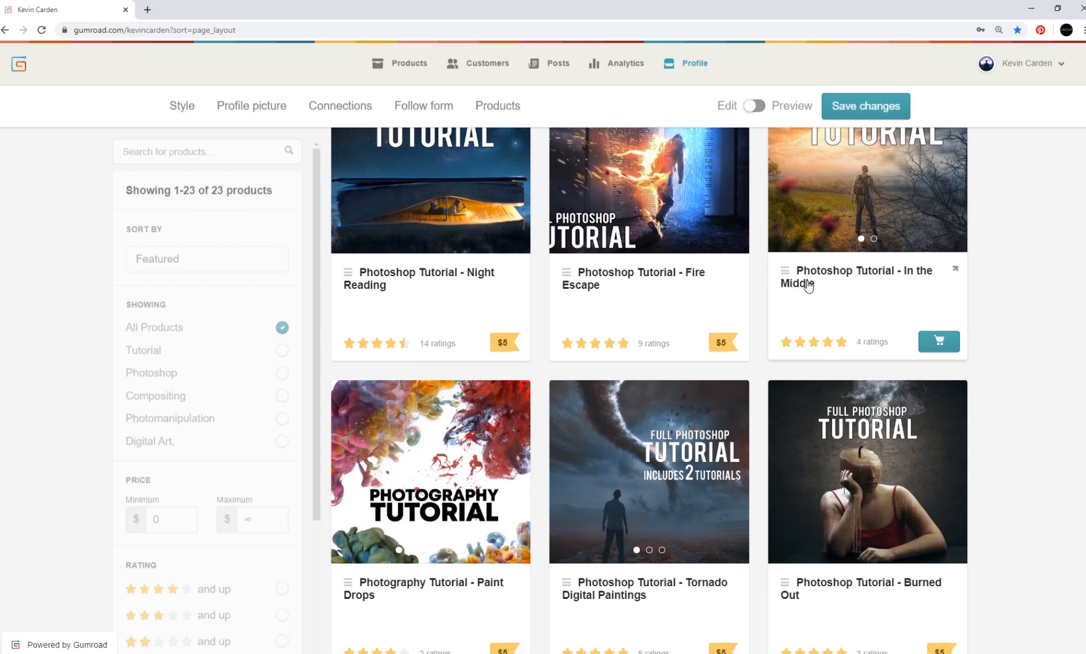
scroll(down, 3)
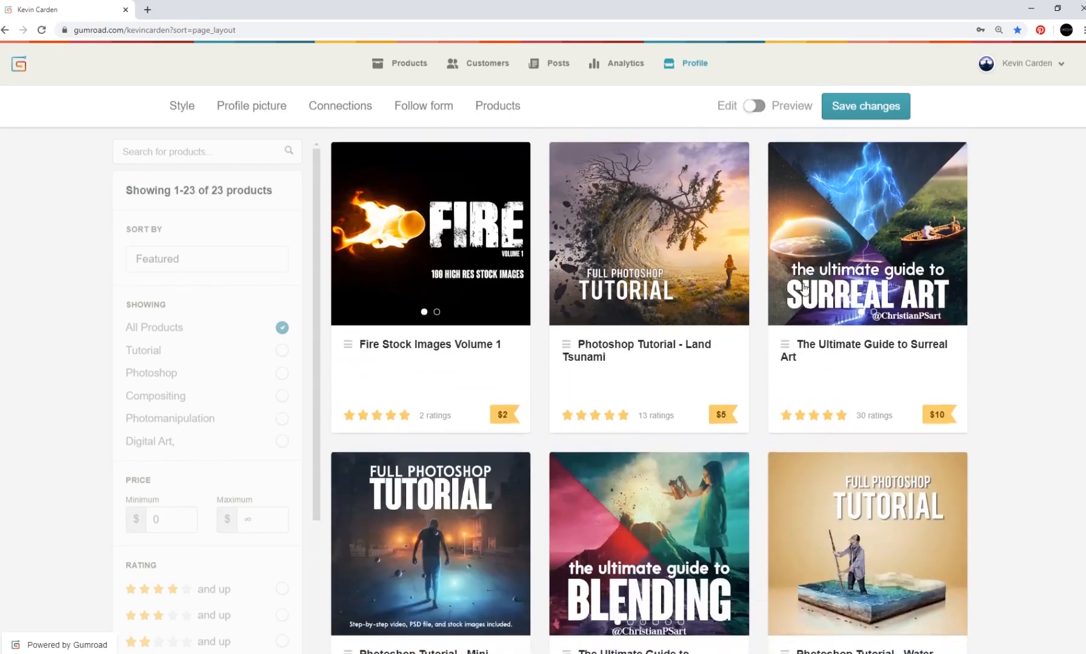
scroll(down, 3)
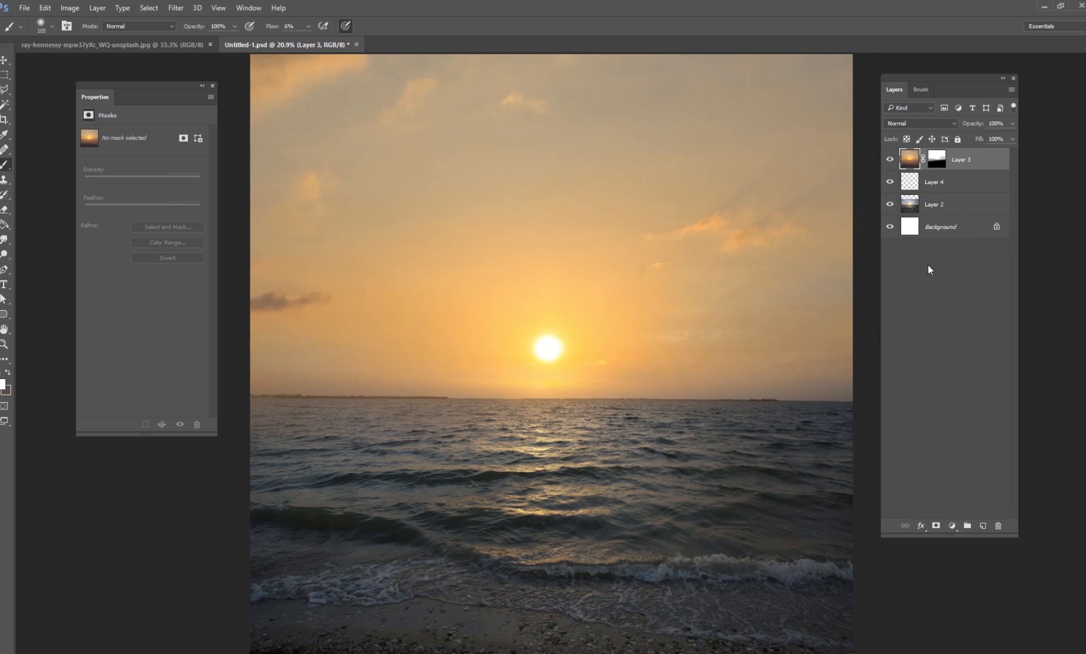
mouse_move(581, 319)
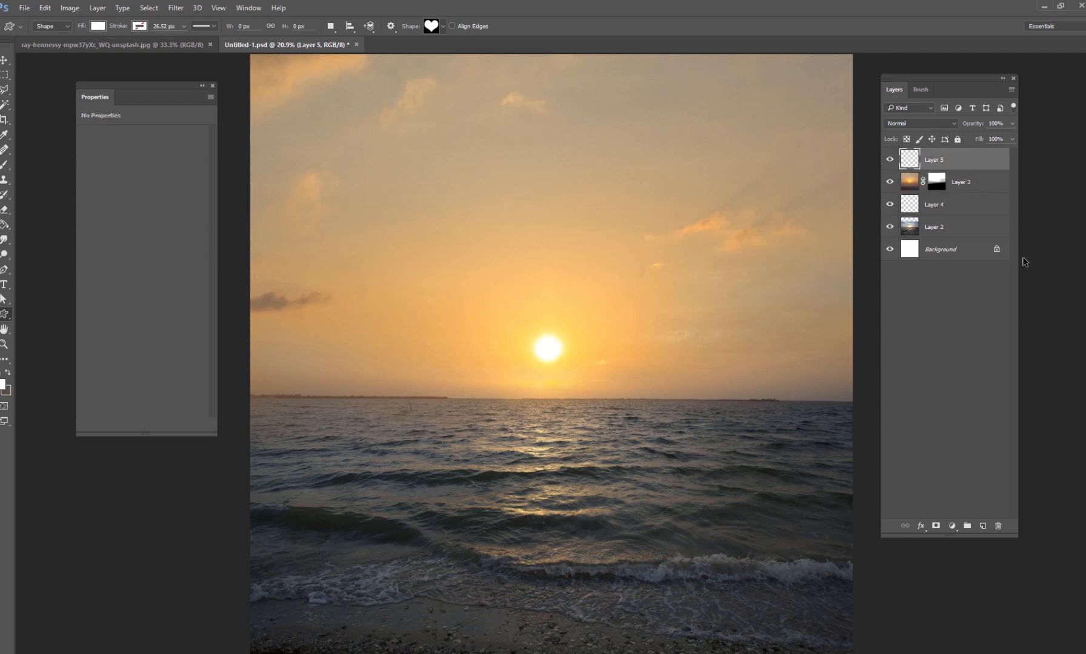
mouse_move(956, 136)
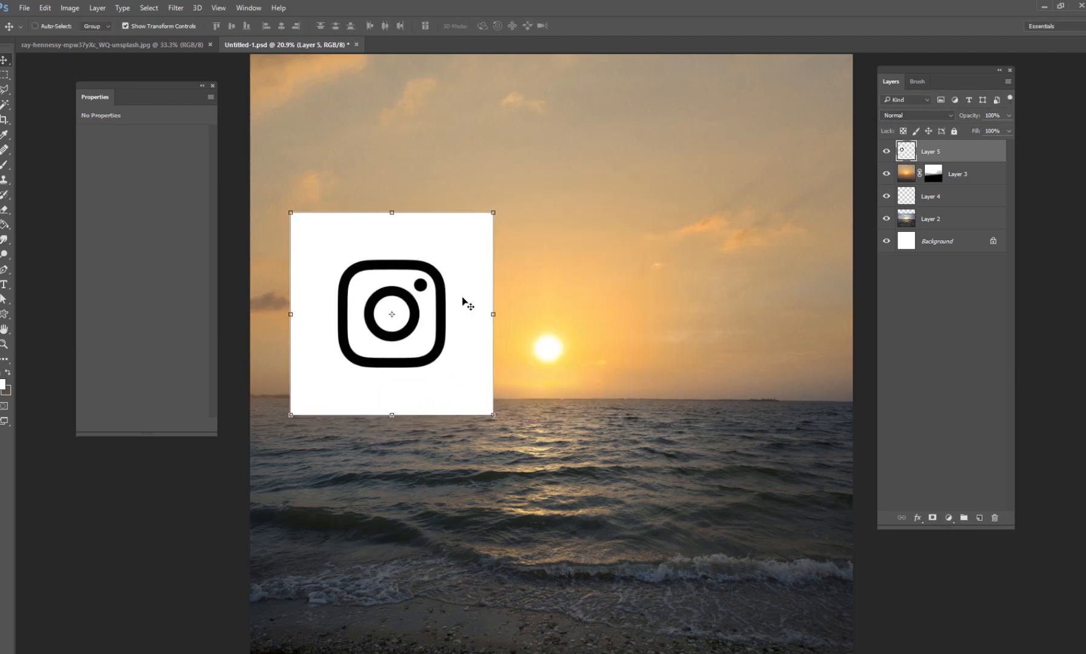
- Move the pasted, inverted white logo lower and to the left of the sun
drag(467, 305, 549, 339)
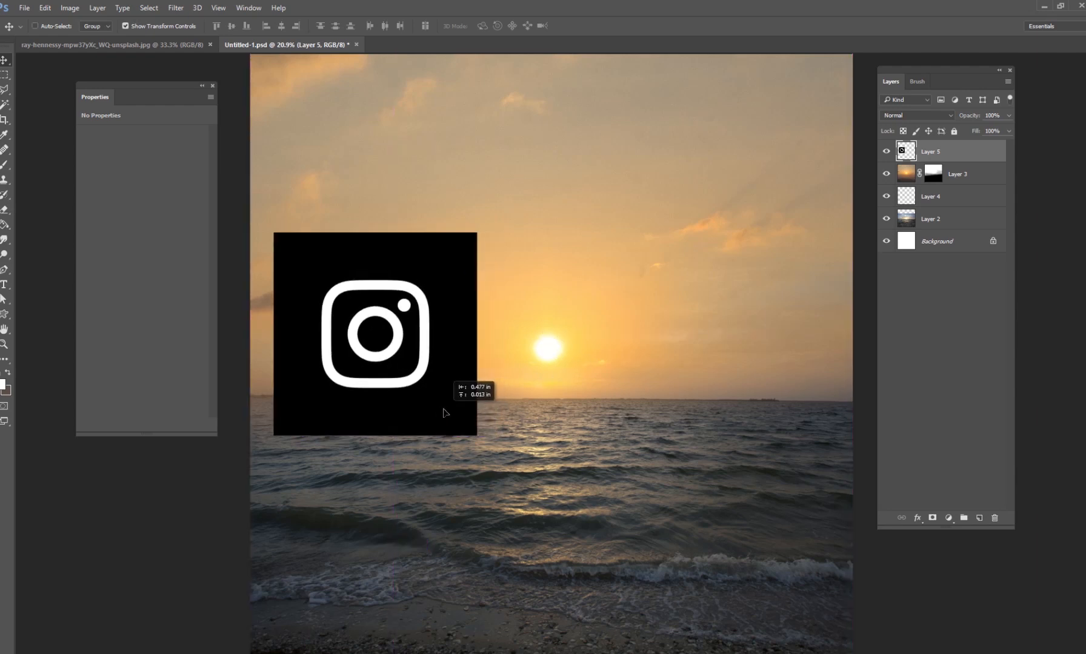
drag(373, 334, 436, 346)
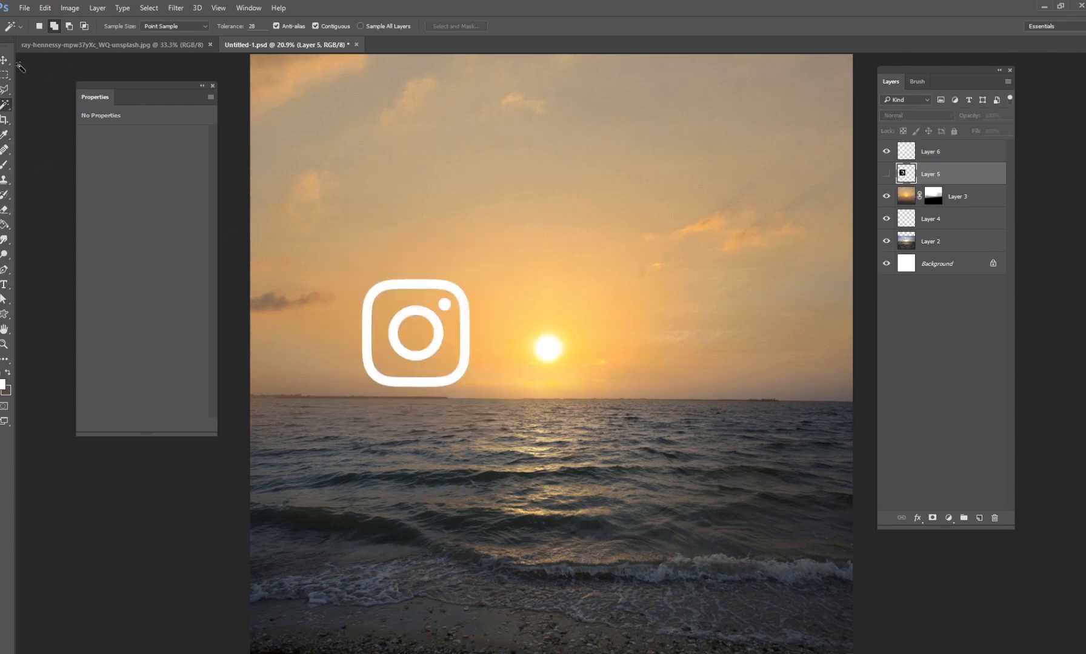
- Drag the white Layer 6 icon up and position it over the setting sun
drag(414, 331, 520, 275)
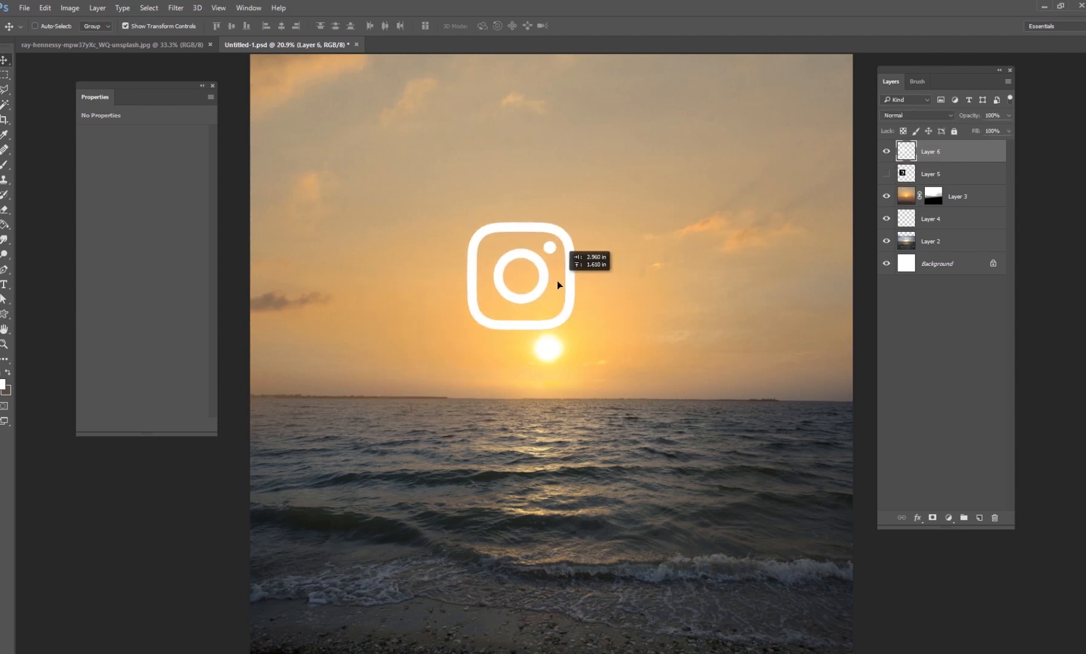
click(97, 8)
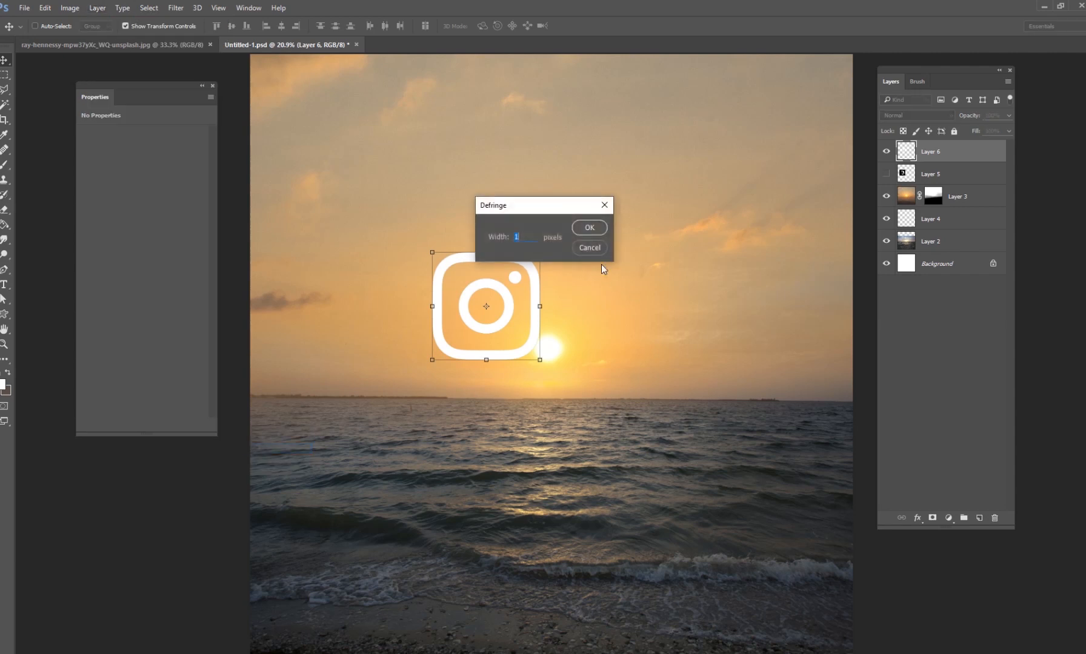
click(588, 228)
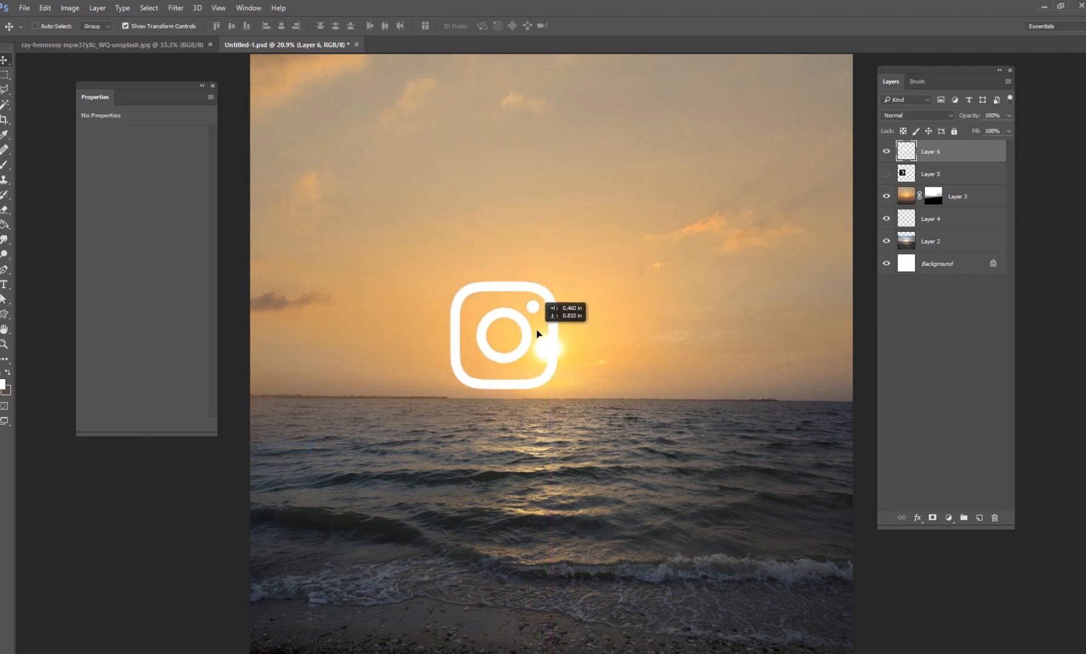
drag(537, 334, 470, 301)
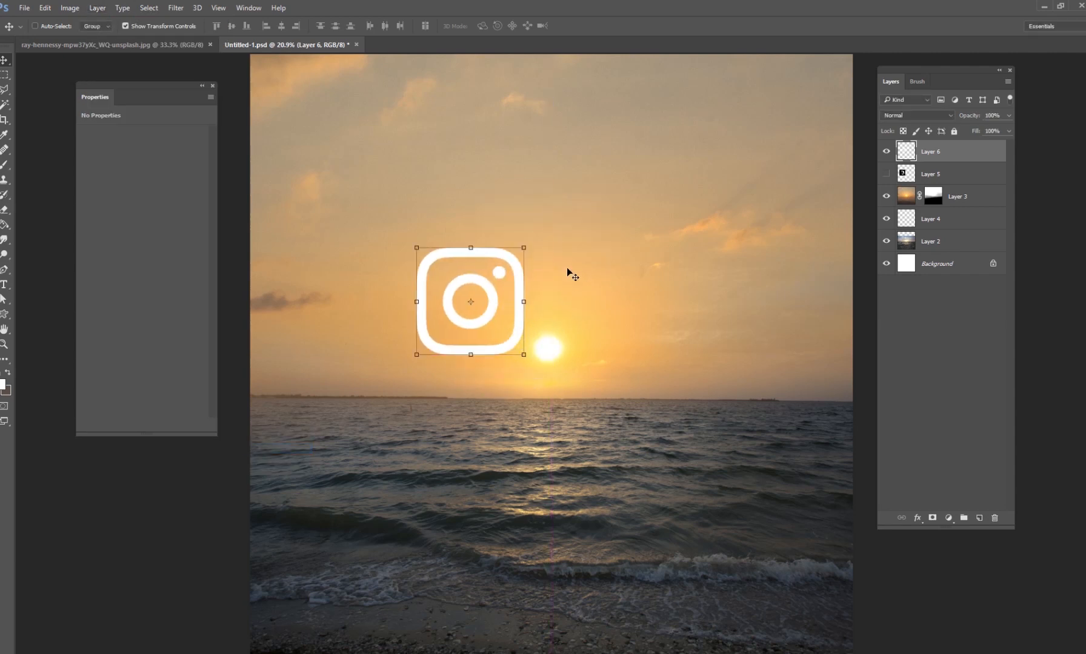
drag(470, 302, 546, 319)
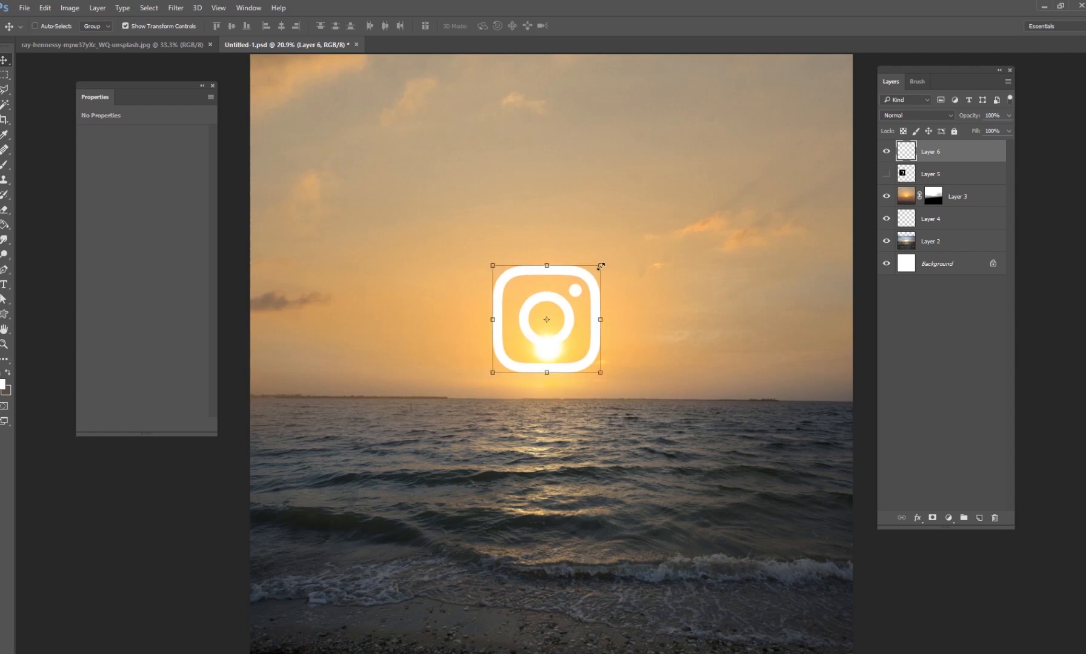
- Free Transform the icon to about 78% and centre it precisely on the sun
drag(601, 266, 606, 273)
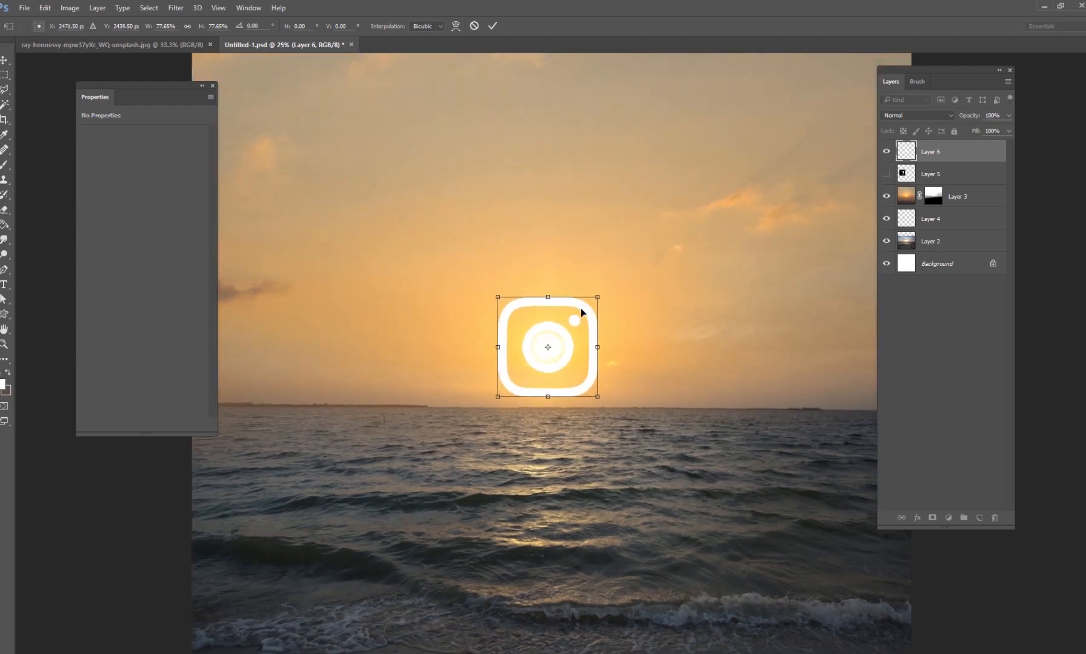
drag(596, 297, 595, 299)
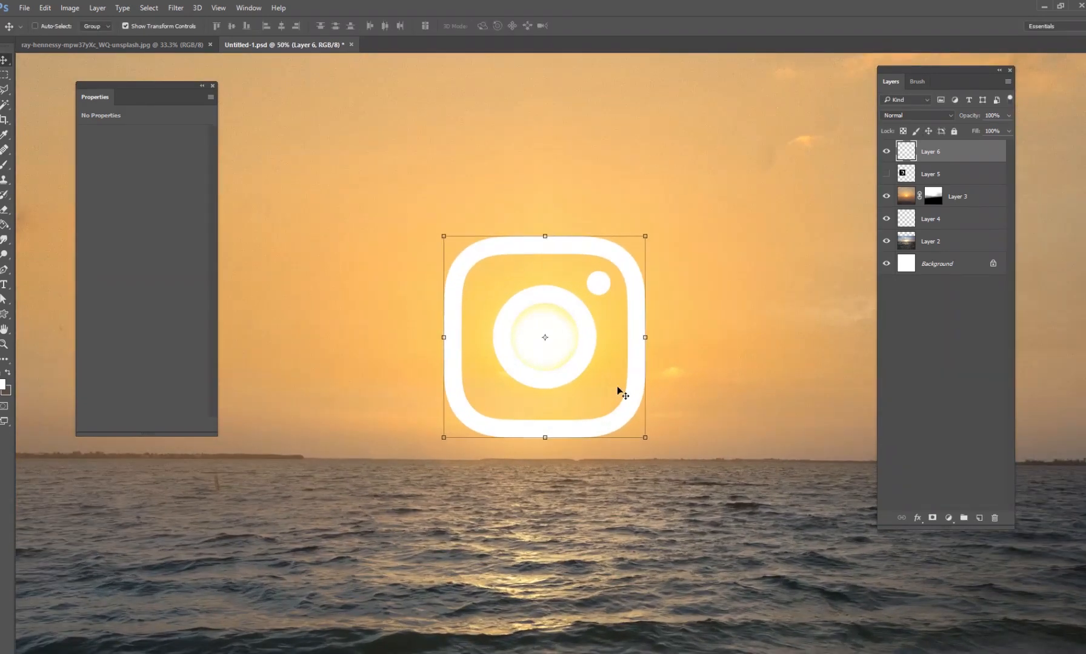
- Paint the icon's inner ring solid white on Layer 6 and show the layer again
drag(621, 392, 600, 382)
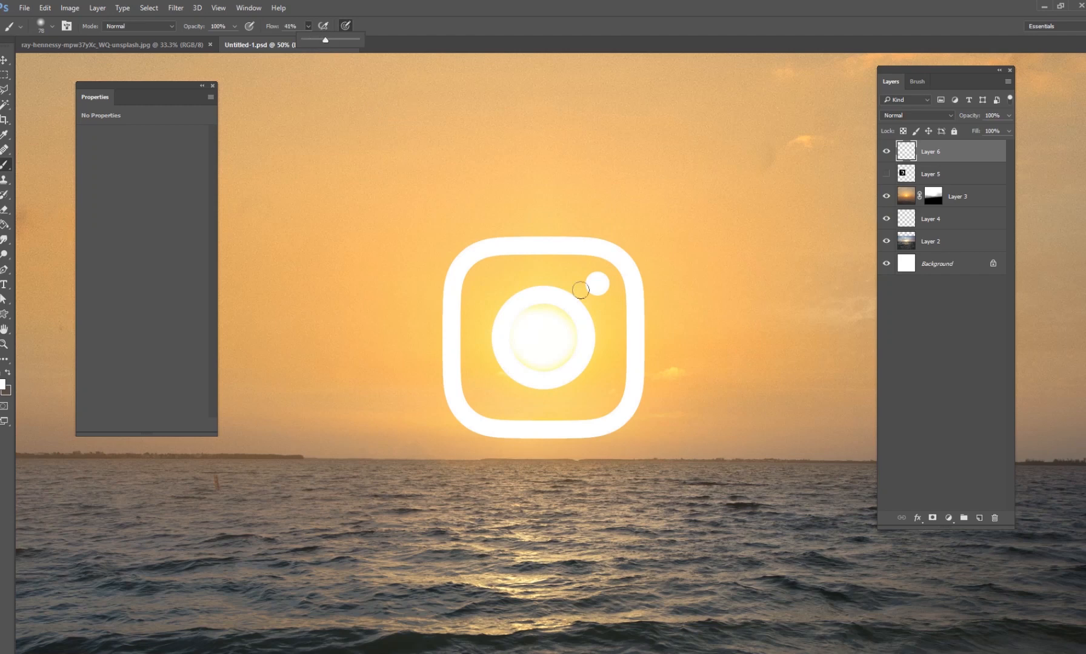
drag(581, 289, 558, 328)
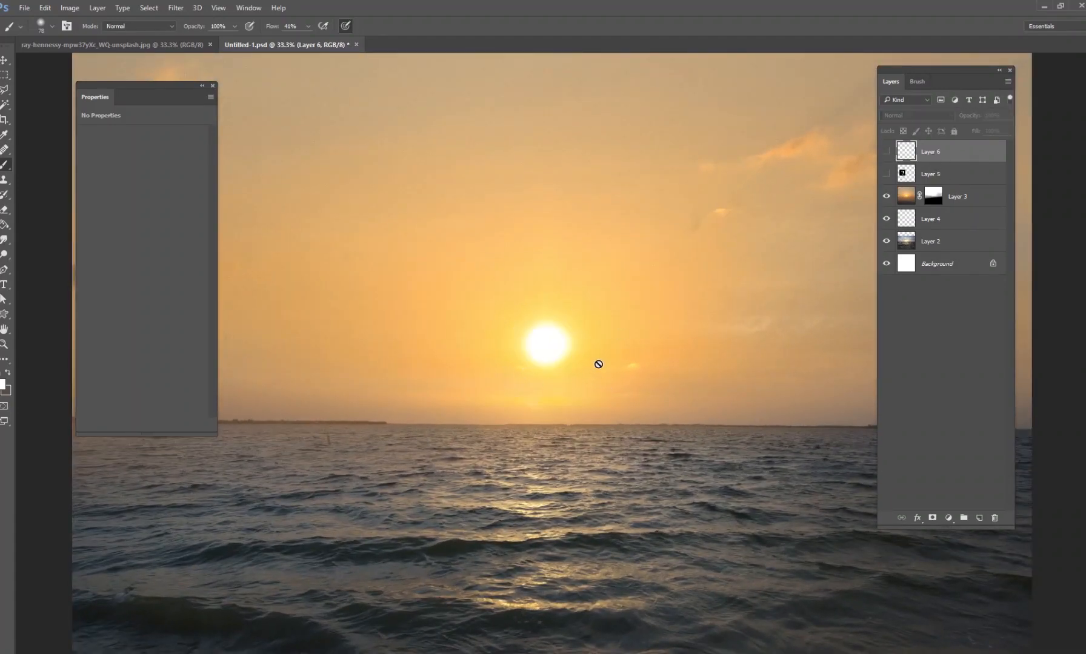
mouse_move(559, 346)
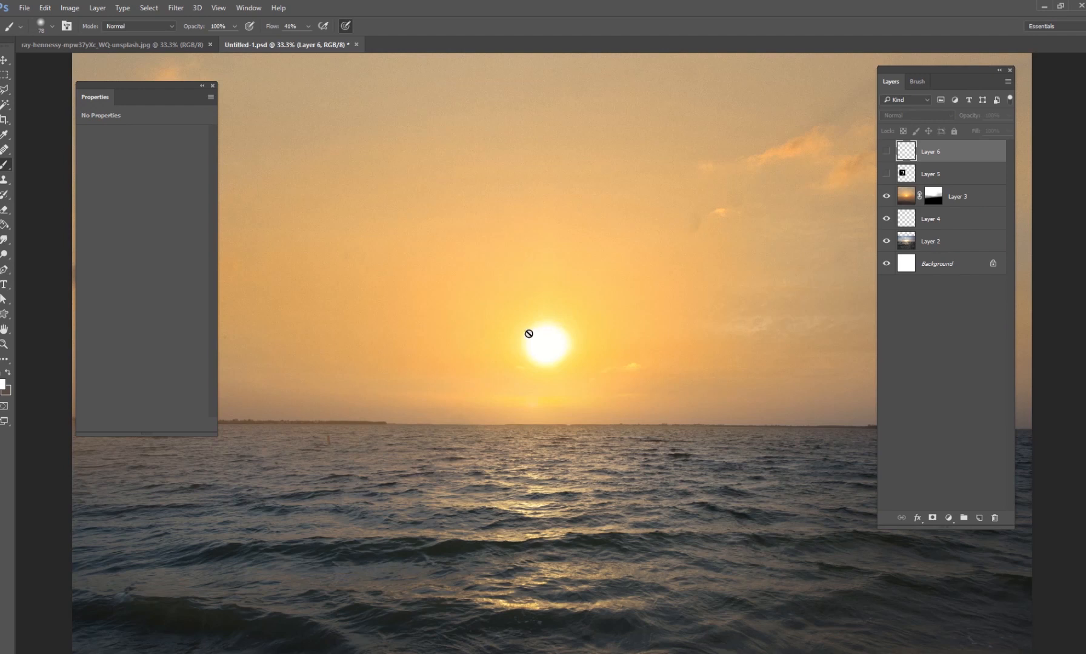
mouse_move(548, 348)
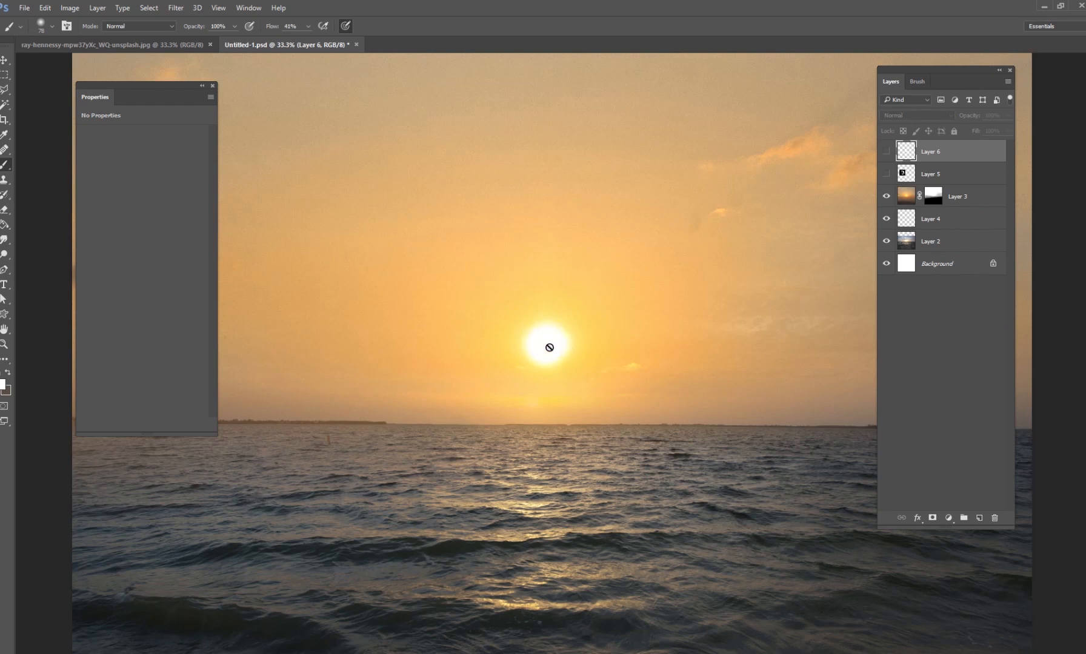
click(886, 152)
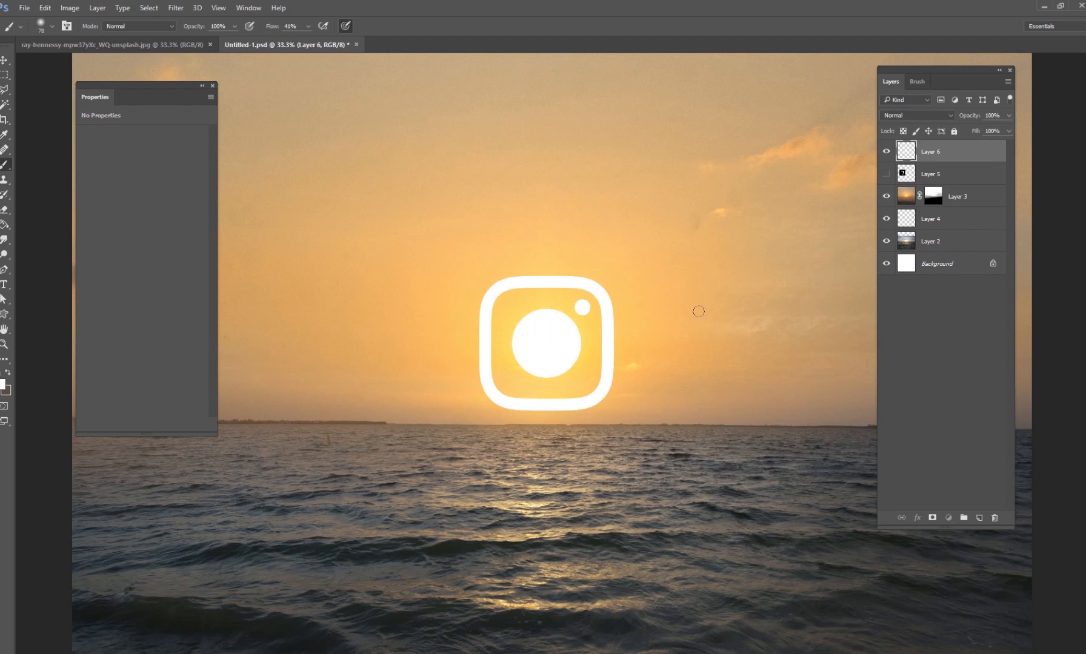
mouse_move(811, 379)
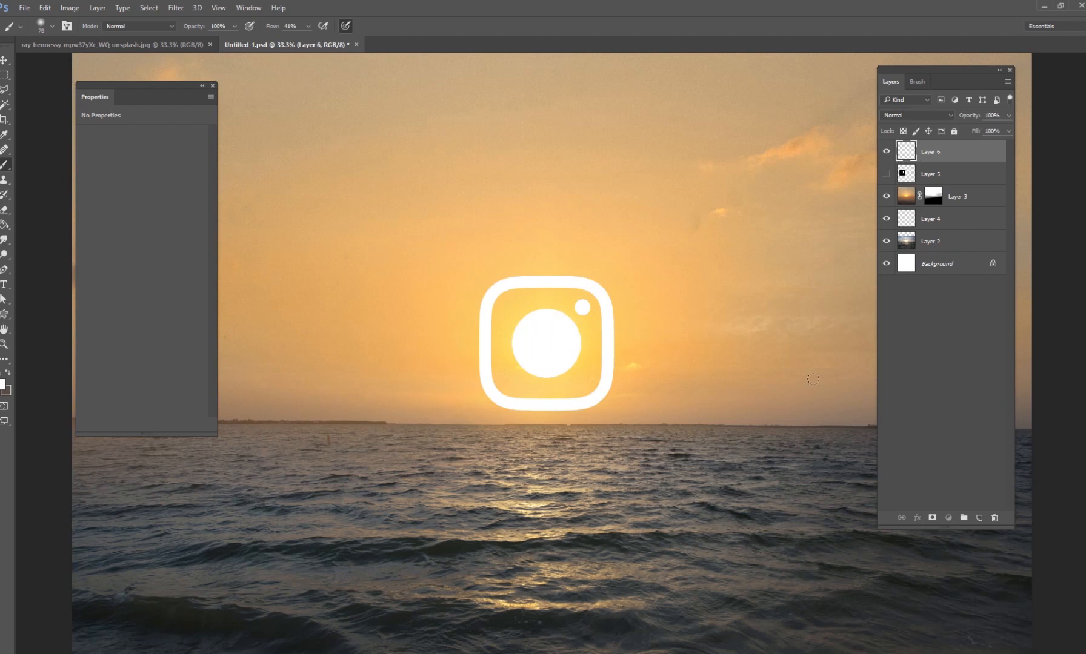
- Add an Outer Glow layer effect to the icon with a warm orange colour
click(916, 518)
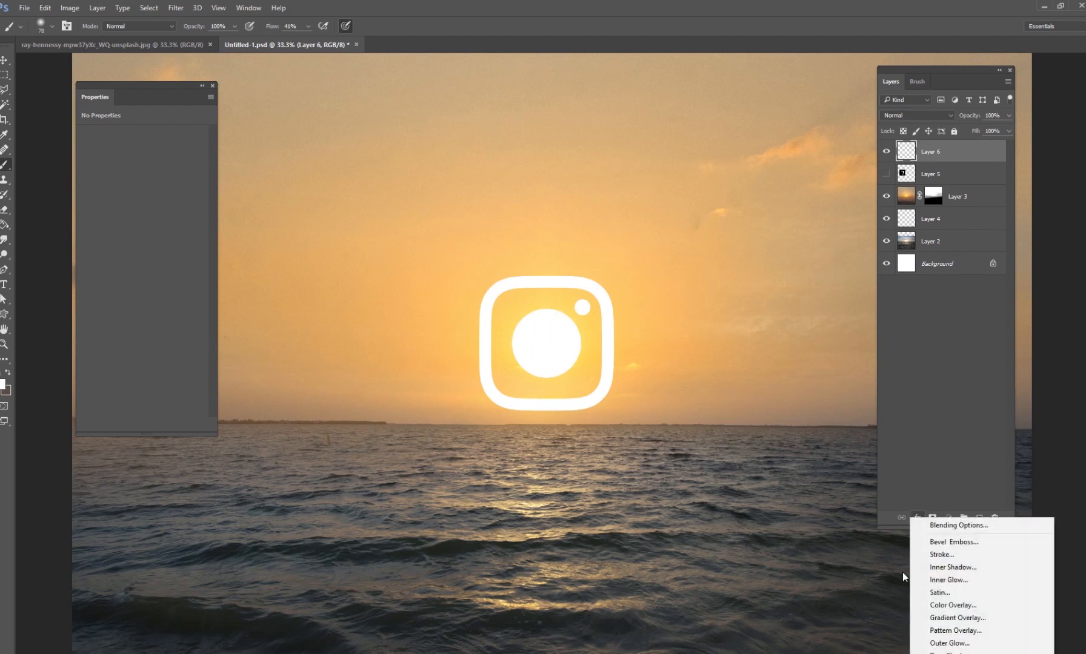
click(590, 447)
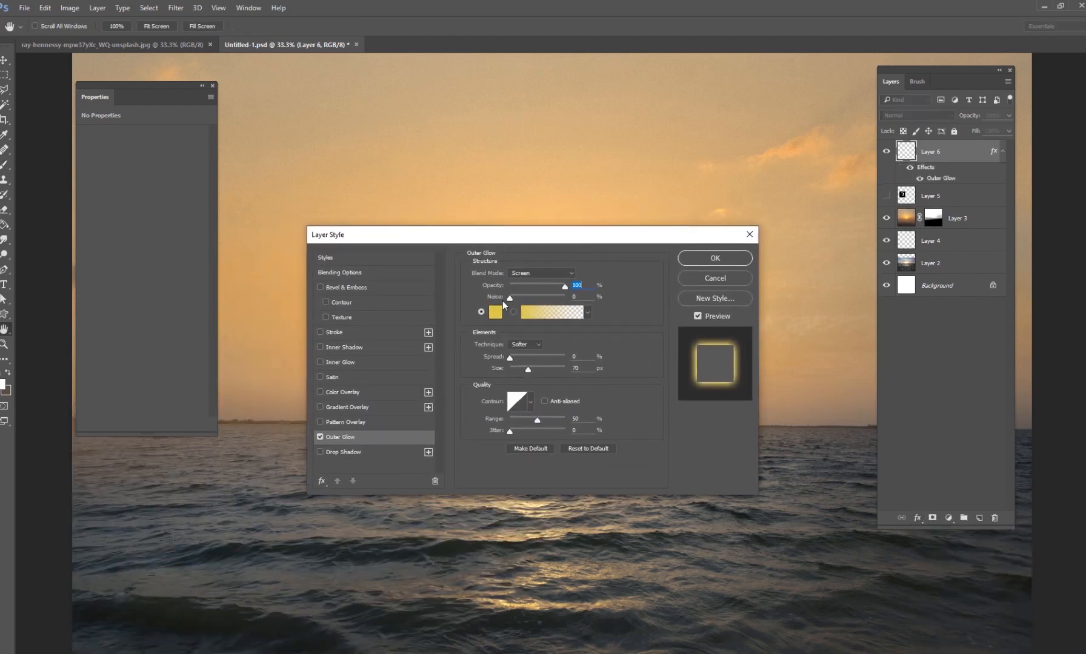
click(493, 312)
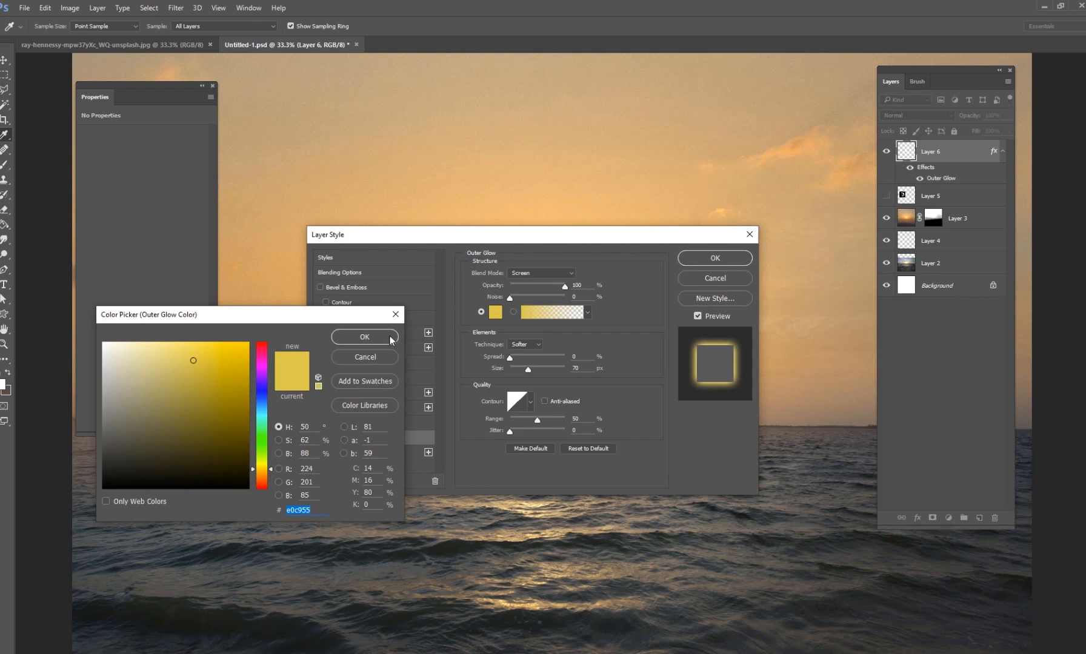
click(364, 338)
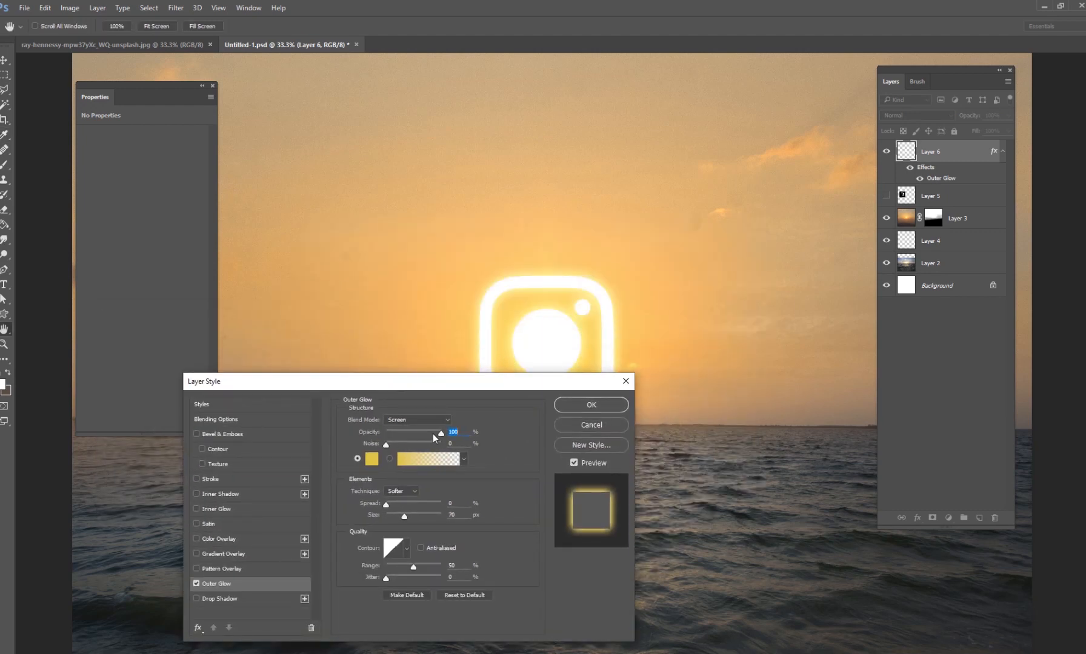
click(371, 459)
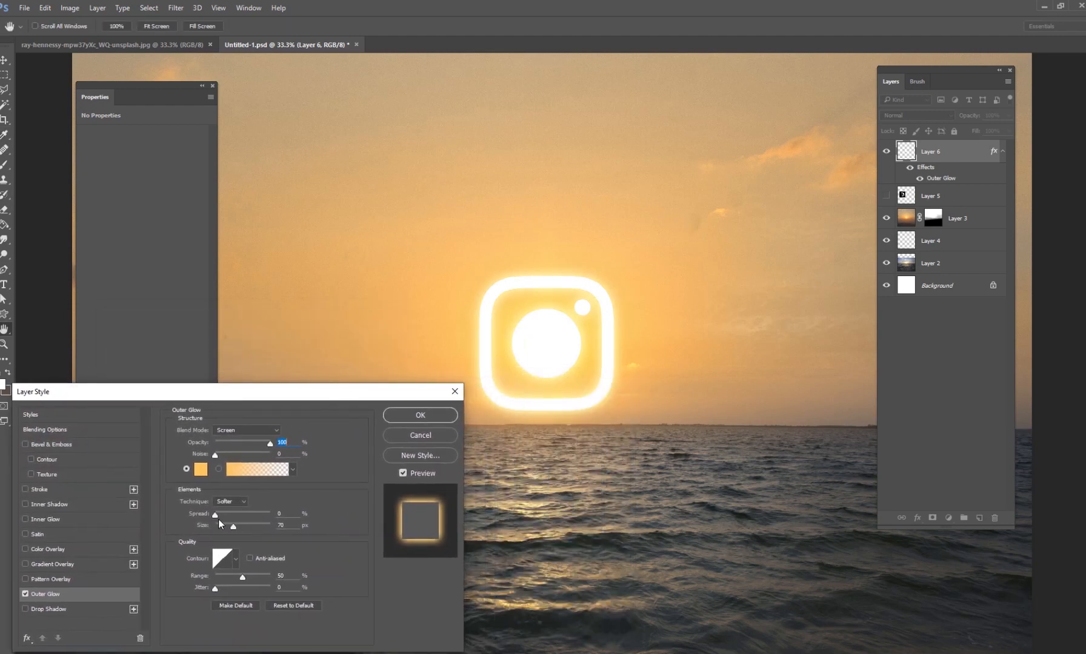
- Raise the glow Size to a broad soft halo of about 150 px and confirm
drag(233, 525, 255, 526)
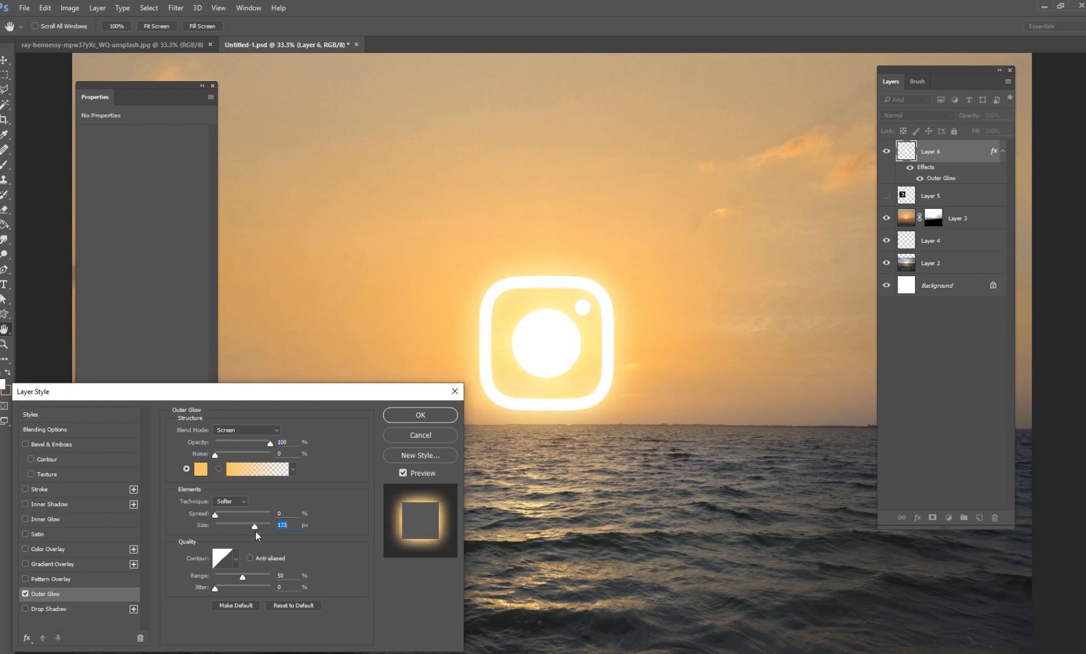
drag(254, 530, 218, 529)
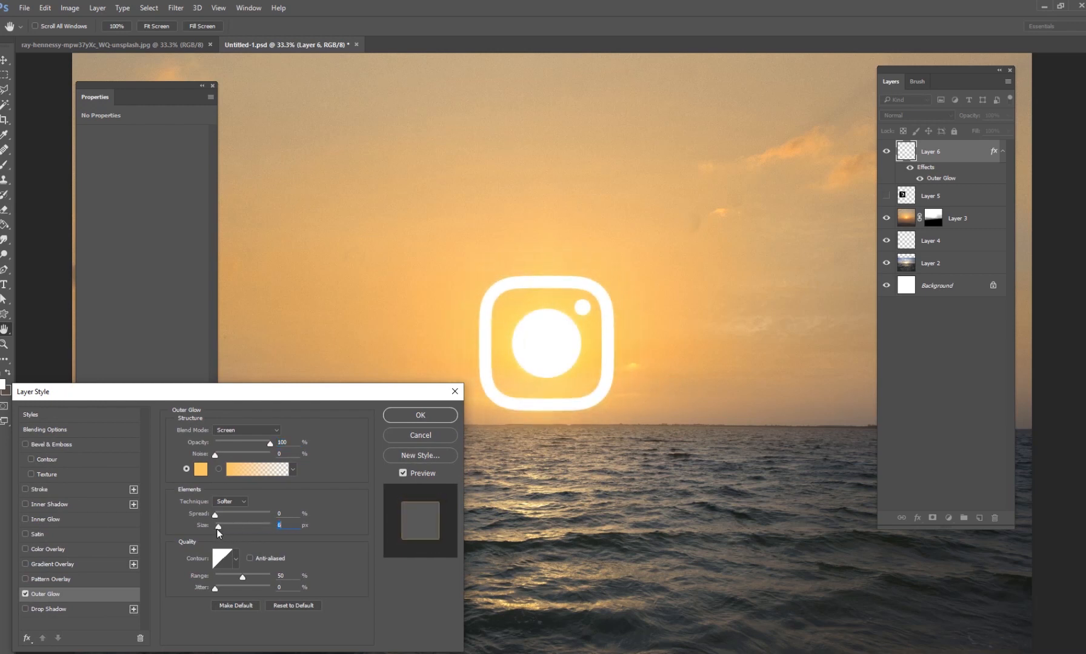
drag(217, 527, 255, 527)
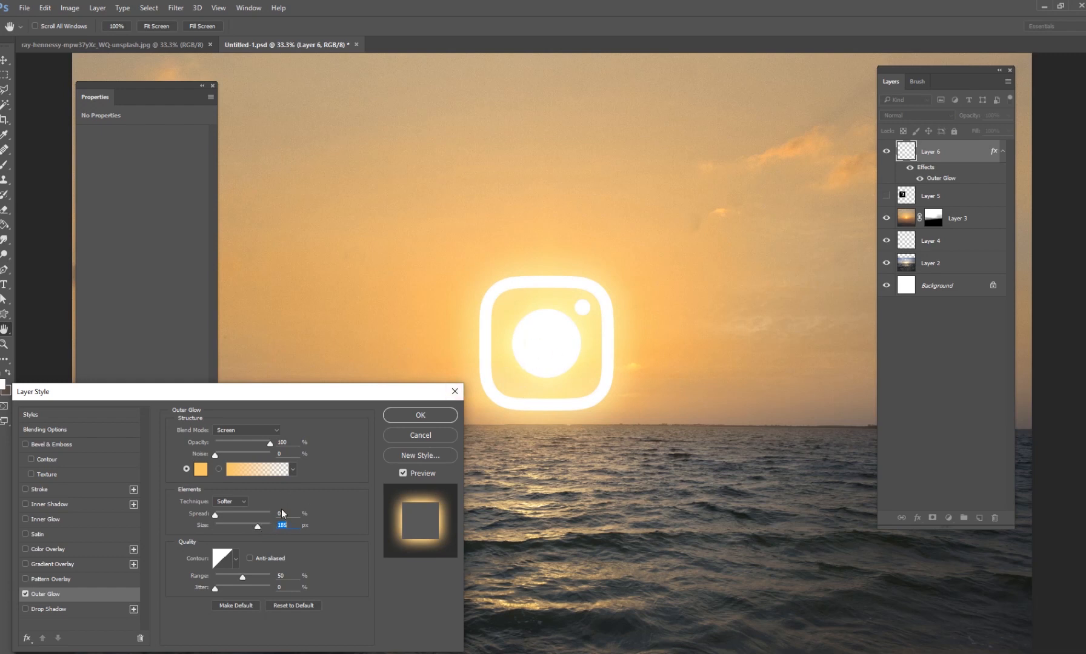
drag(257, 527, 224, 526)
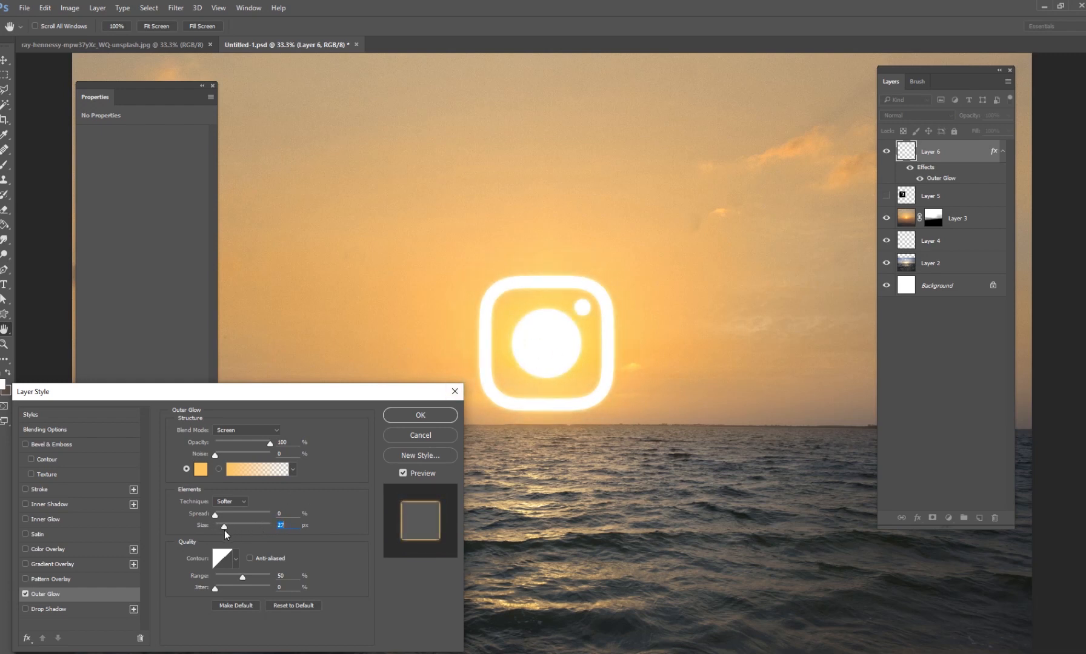
mouse_move(476, 332)
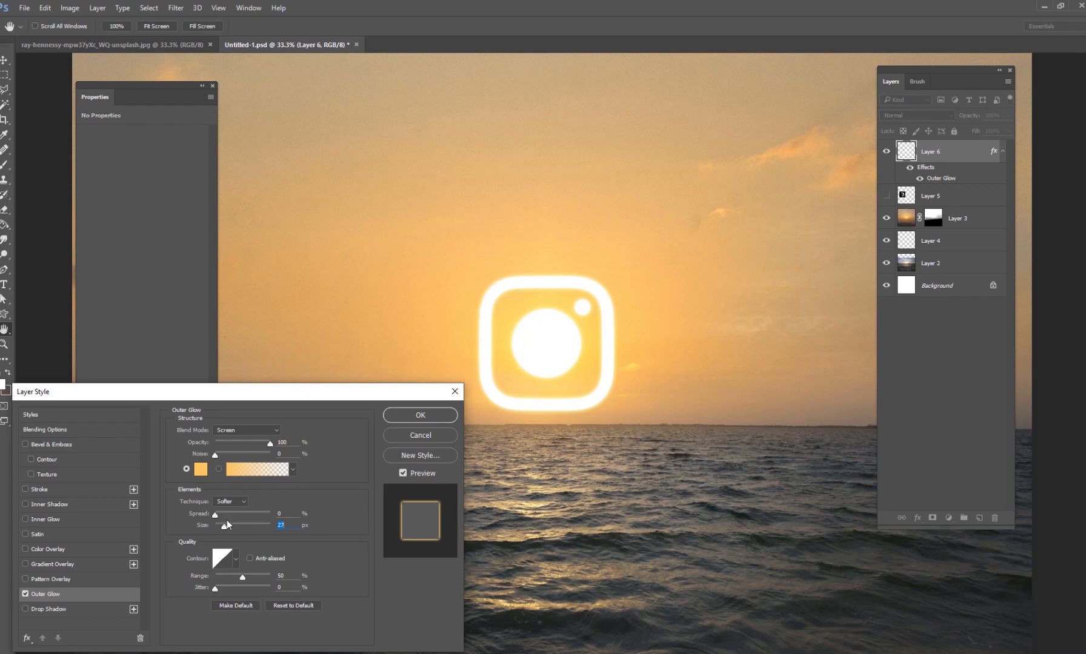
drag(214, 529, 242, 528)
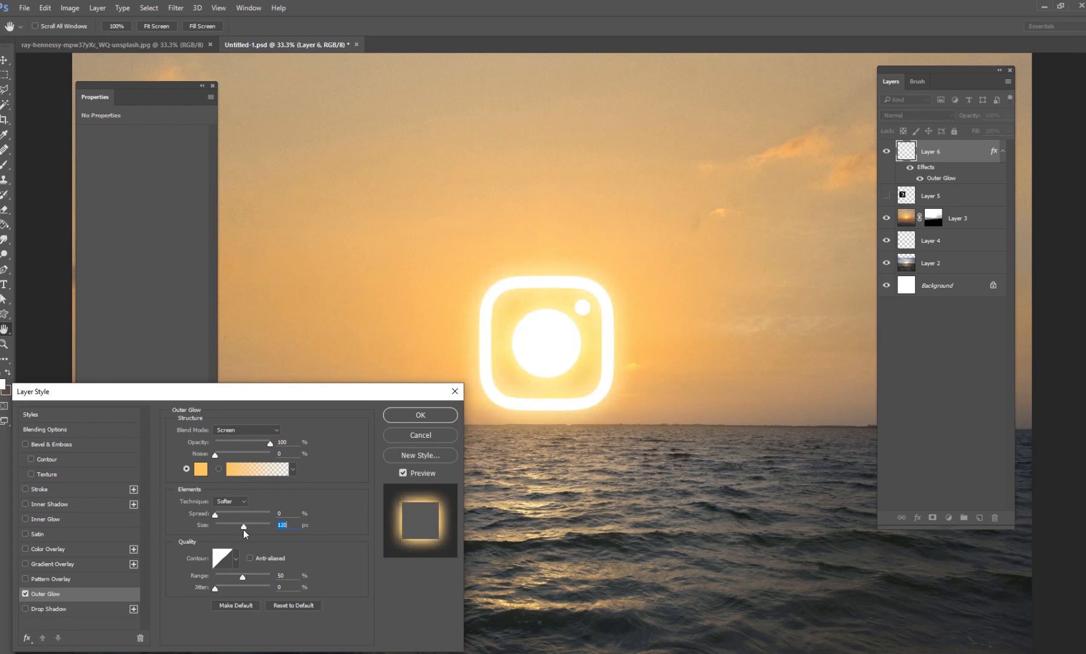
drag(243, 528, 251, 528)
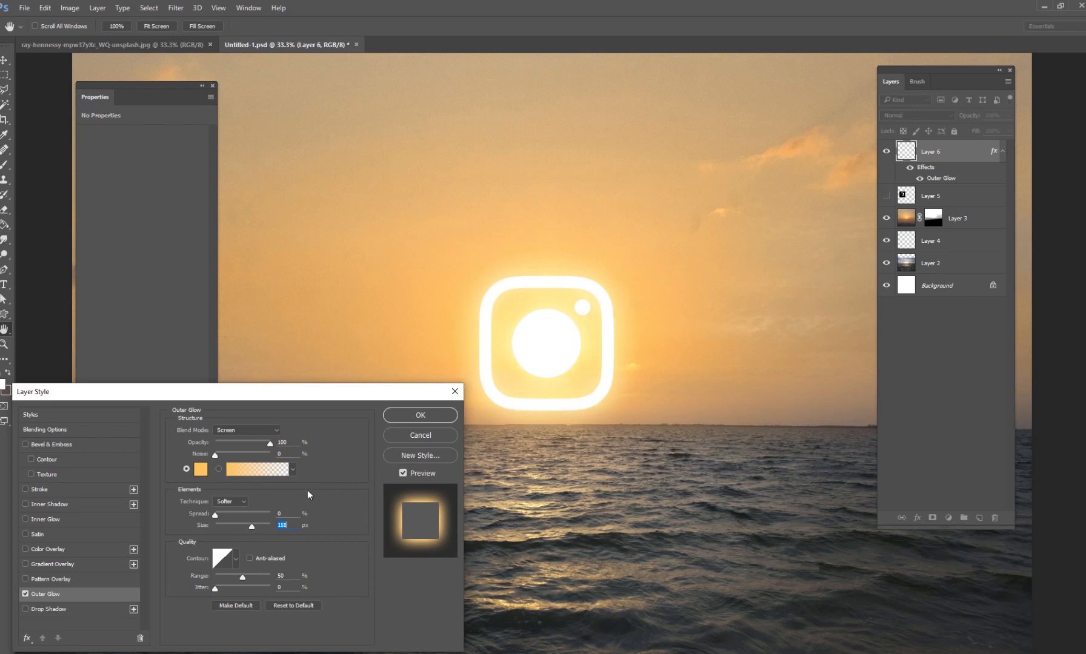
click(419, 415)
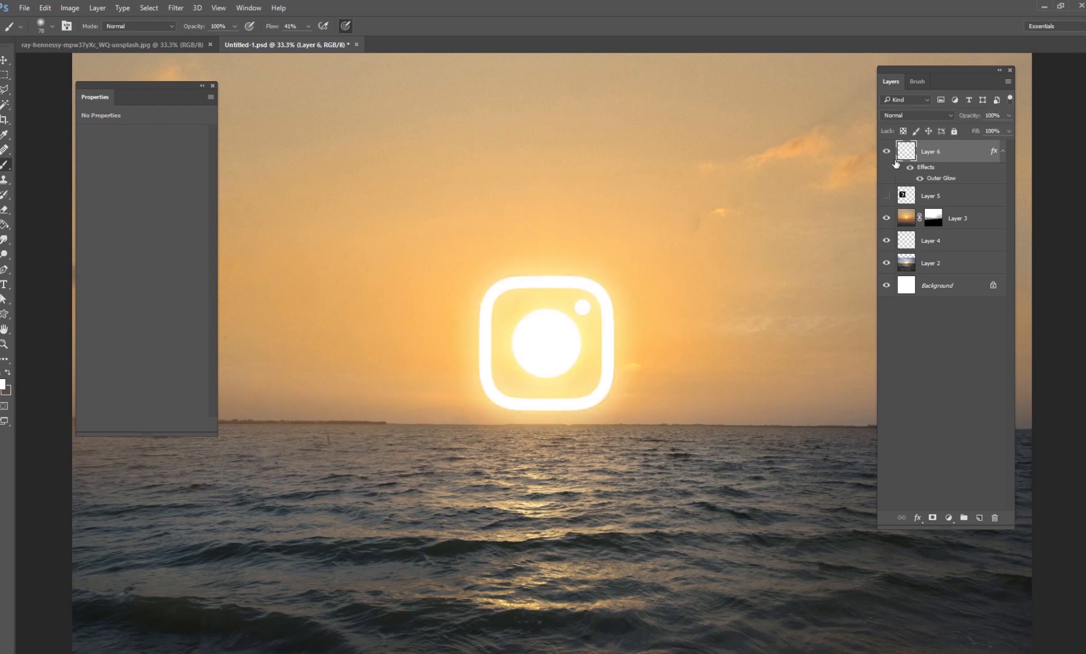
mouse_move(827, 272)
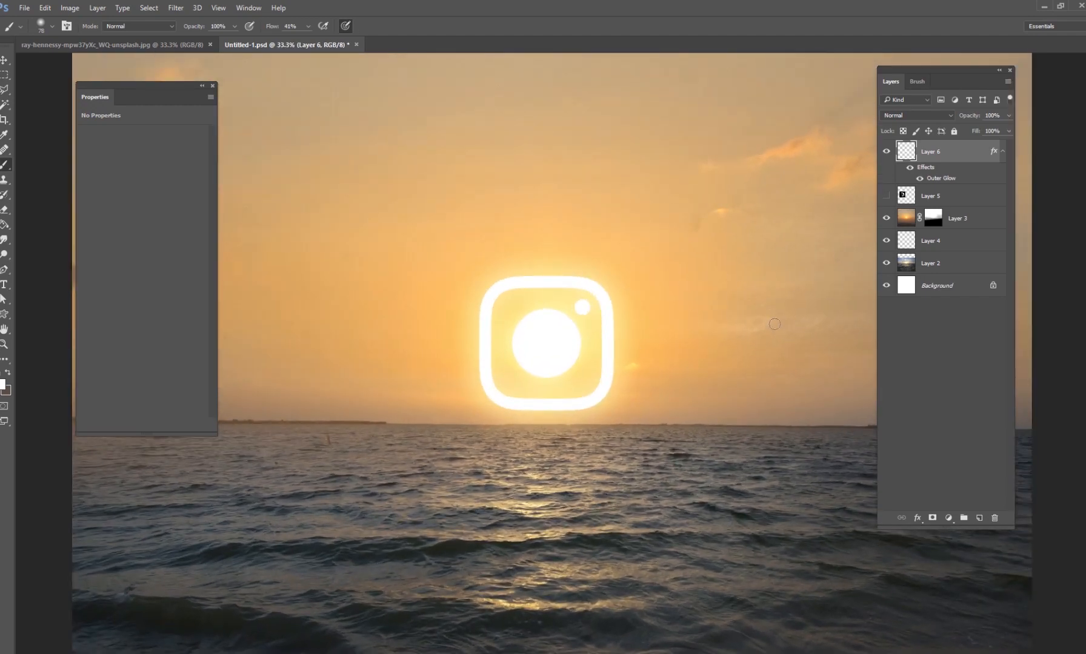
mouse_move(940, 159)
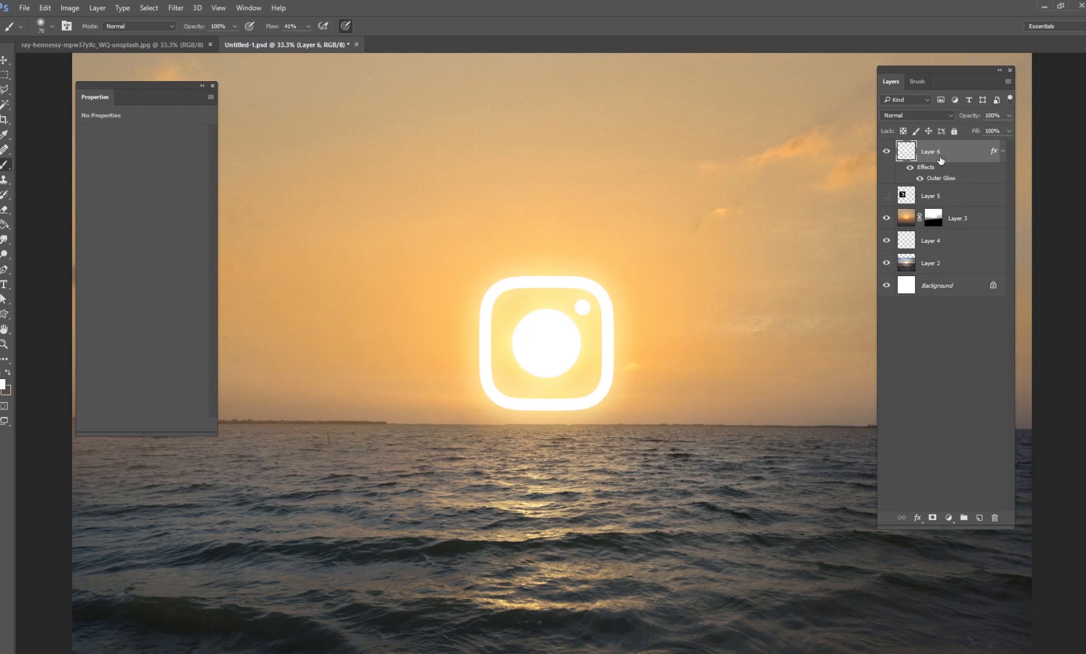
- Duplicate the glowing logo with Ctrl+J and set its group to Color Dodge
key(Ctrl+J)
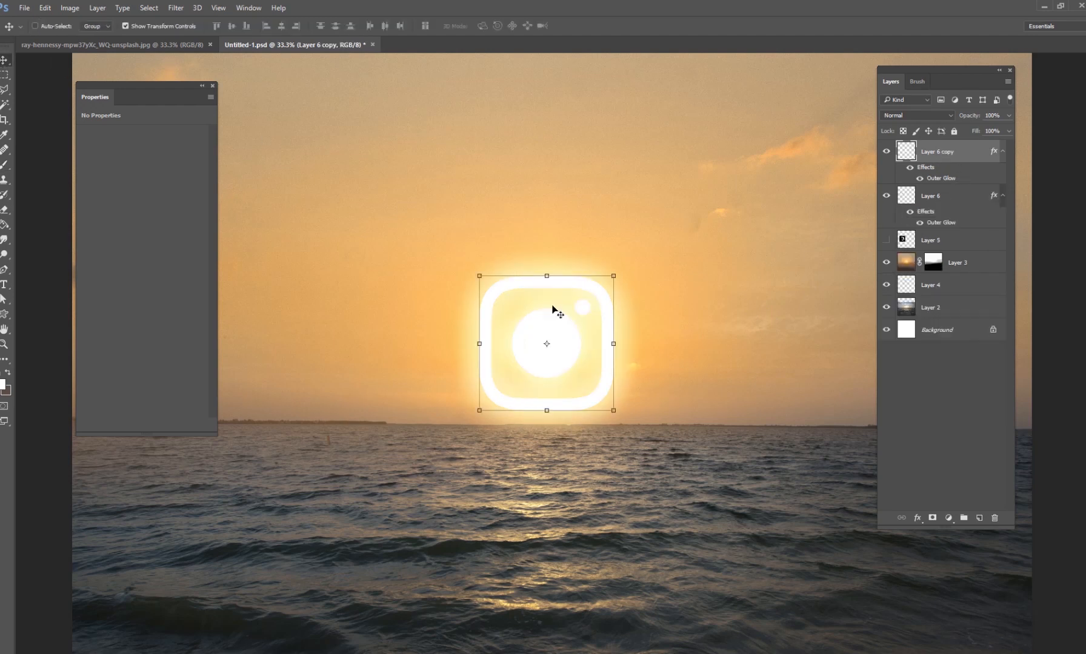
drag(546, 344, 358, 334)
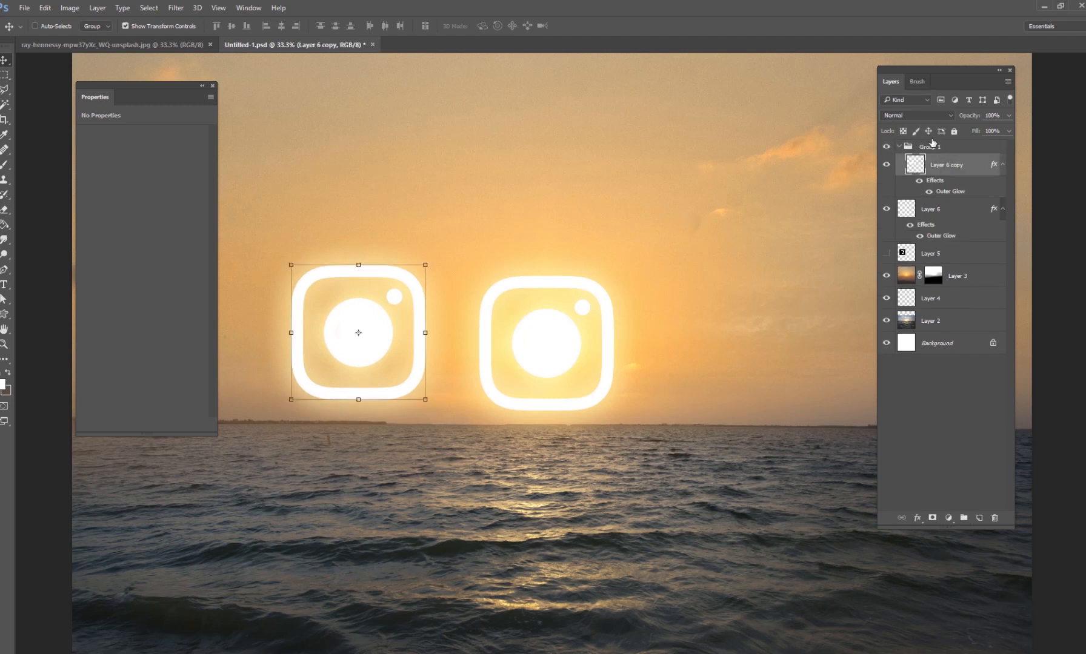
click(916, 115)
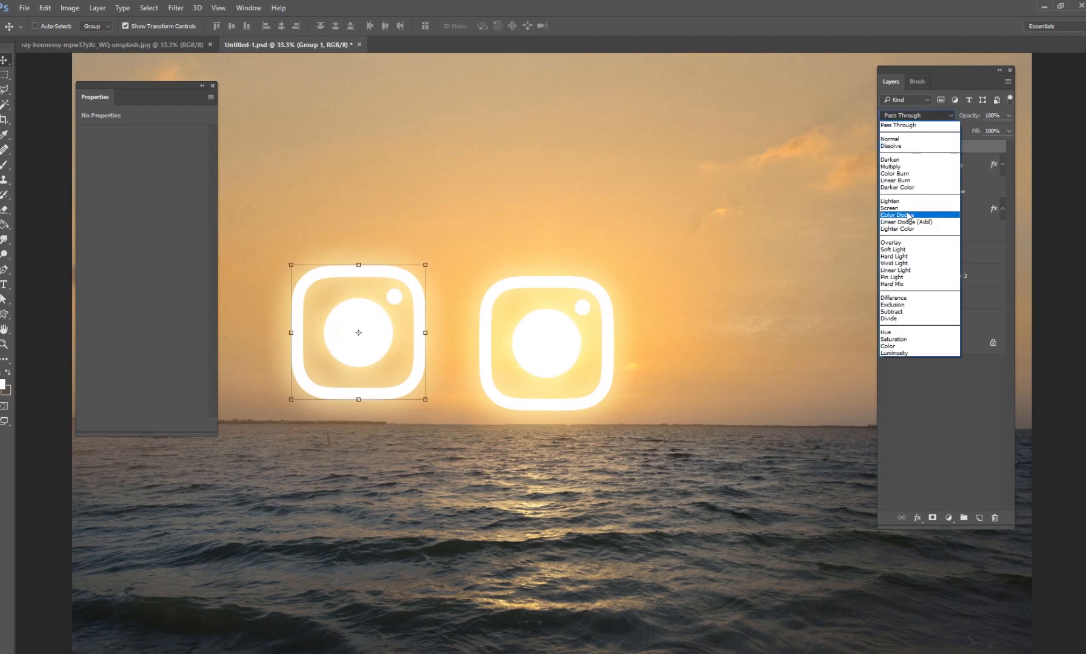
click(895, 215)
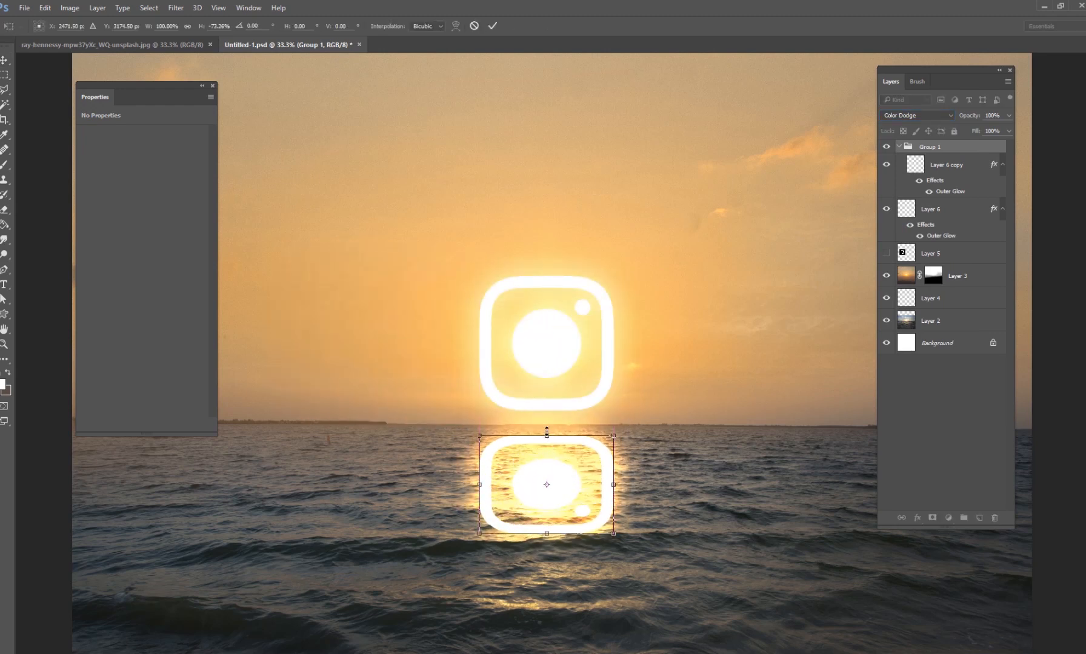
- Place the flipped copy just below the horizon, stretch it into the water and commit
drag(546, 432, 547, 437)
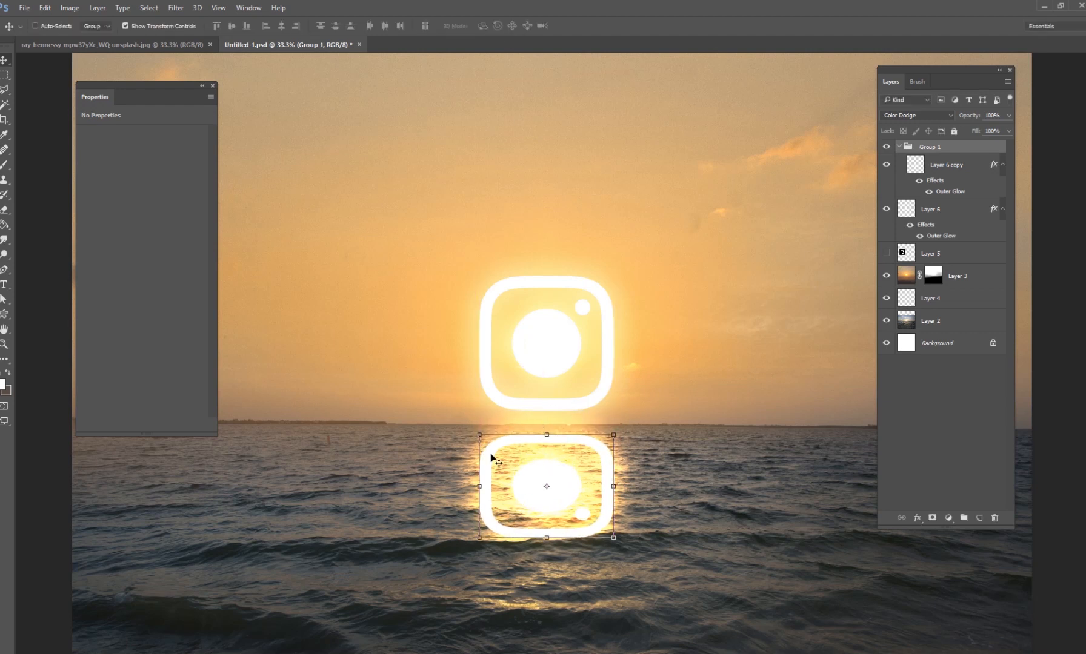
drag(547, 537, 546, 594)
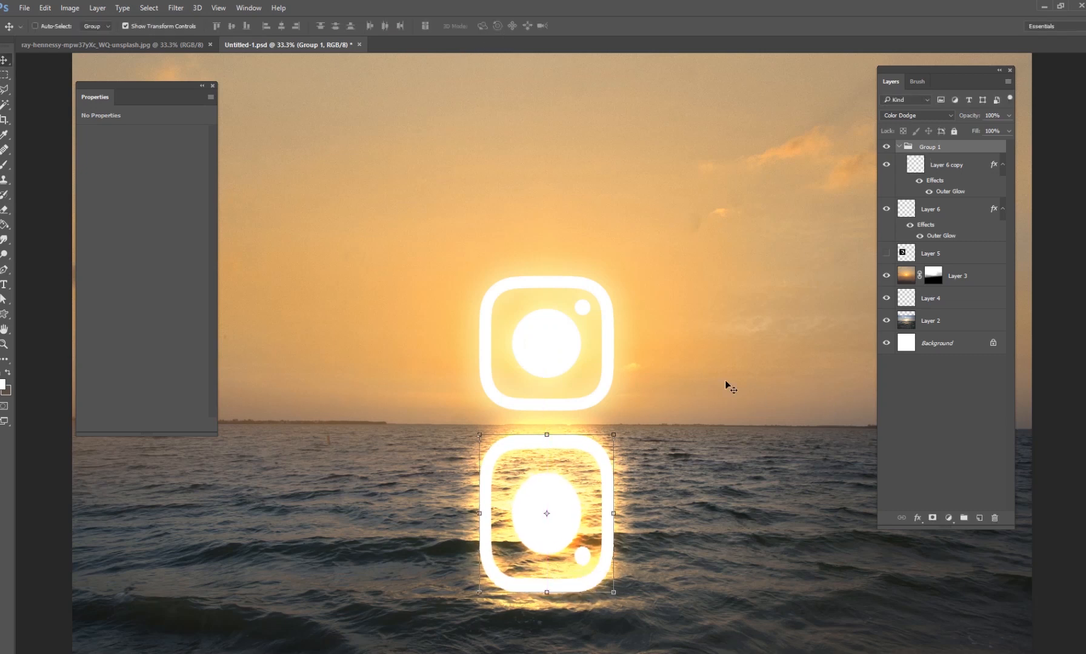
click(947, 165)
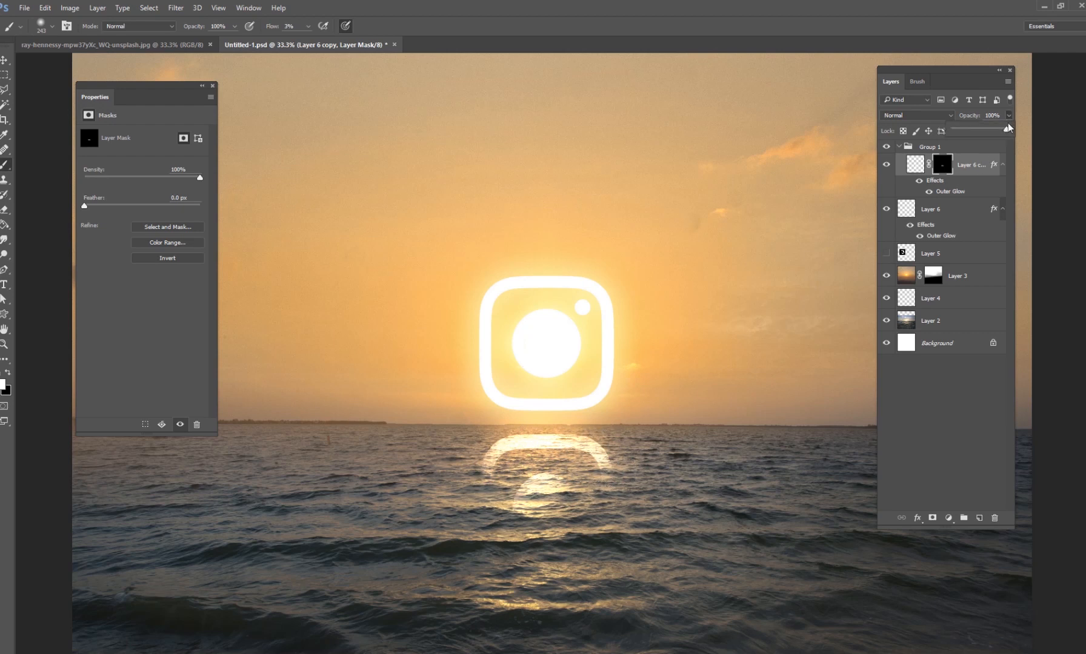
- Lower the reflection's opacity to 65% and bring up Layer 6 copy's layer options
drag(1004, 131, 993, 131)
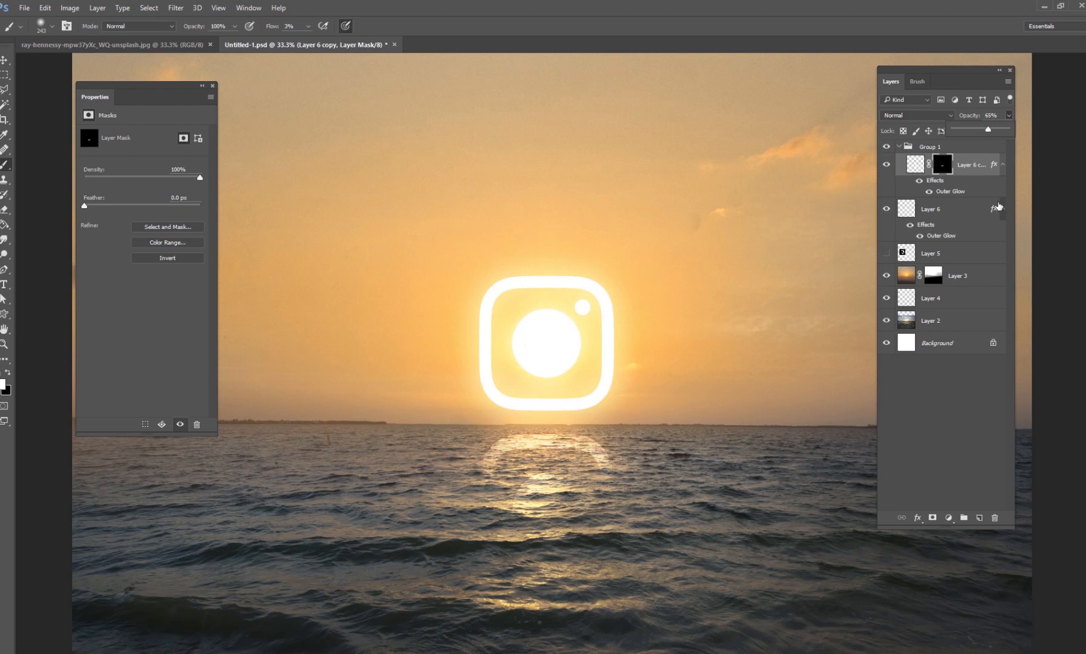
right_click(939, 164)
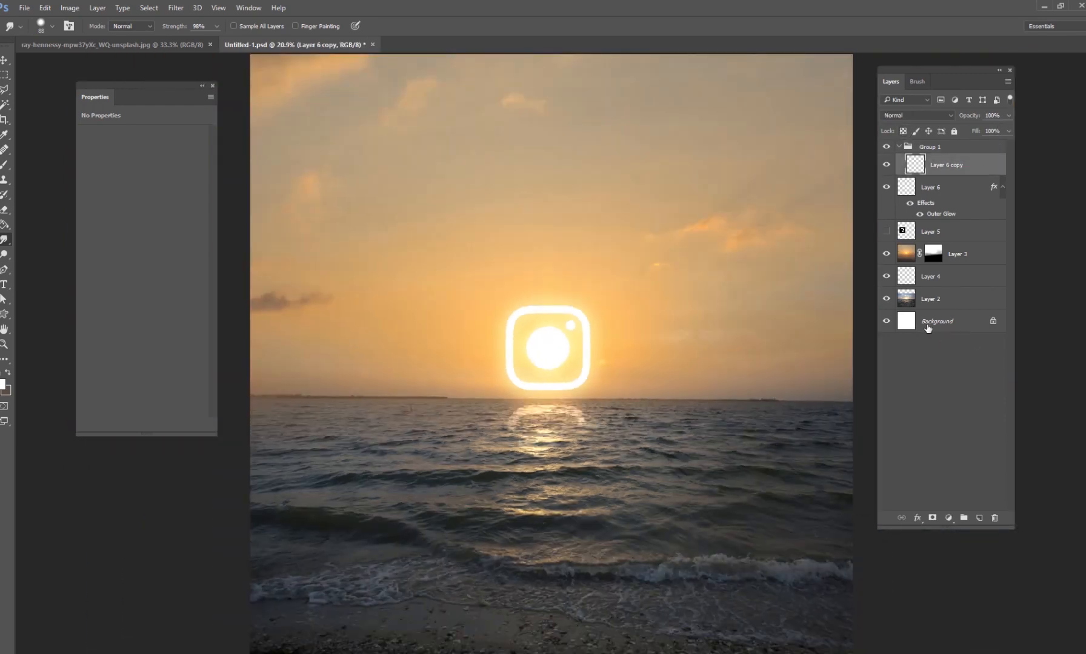
- Select the background photo layer after flattening the reflection
click(936, 321)
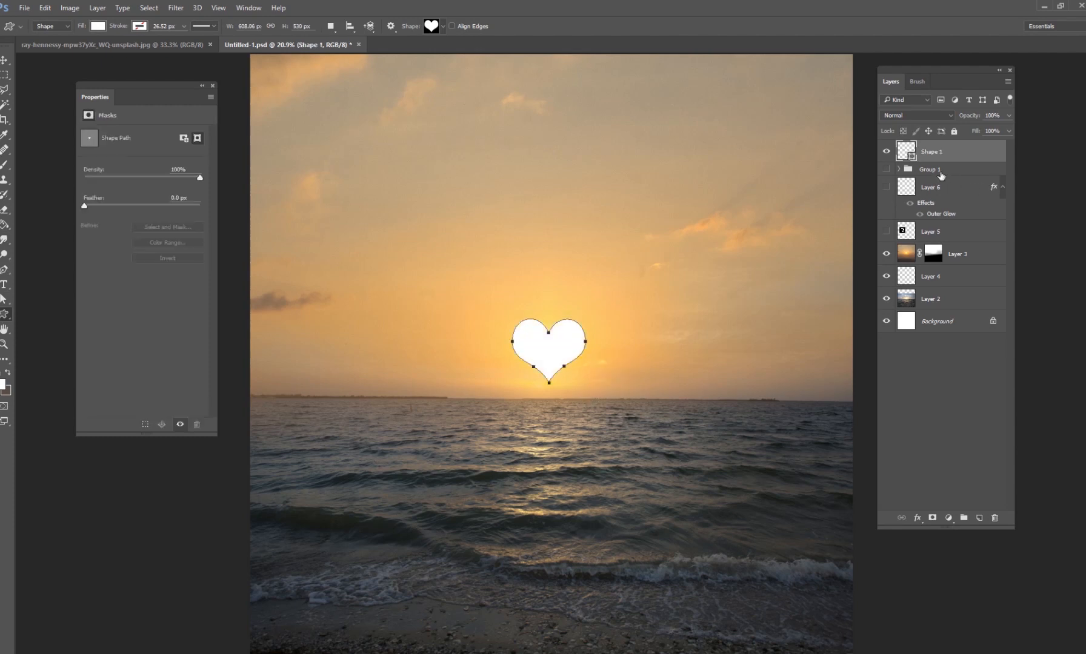
- Copy Layer 6's outer glow style onto the heart Shape 1 and expand the reflection group
click(931, 186)
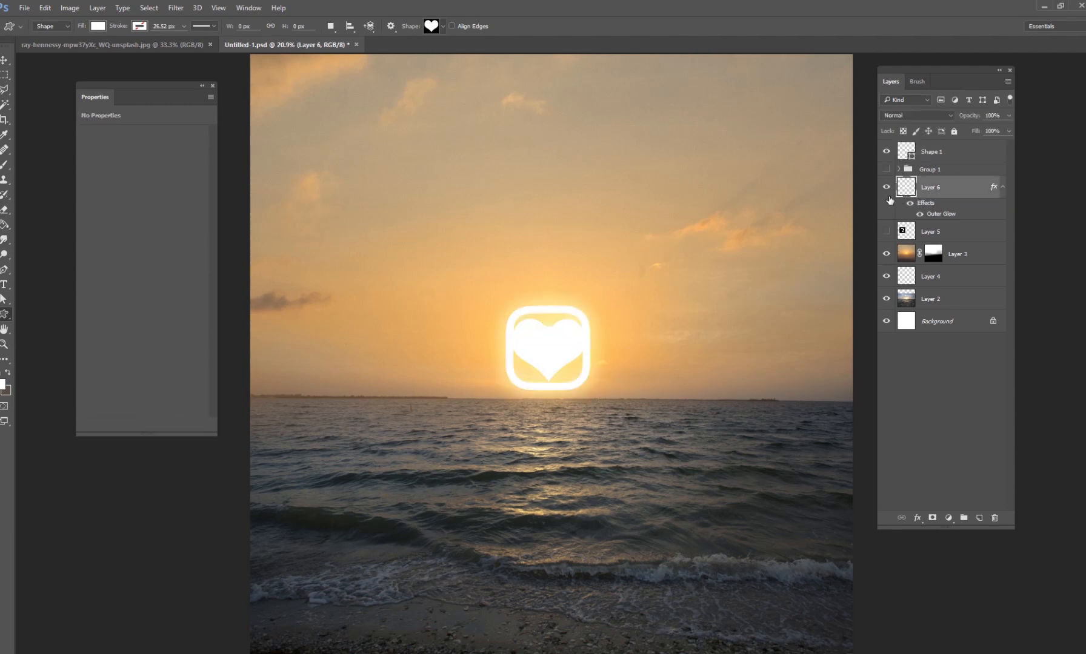
right_click(932, 186)
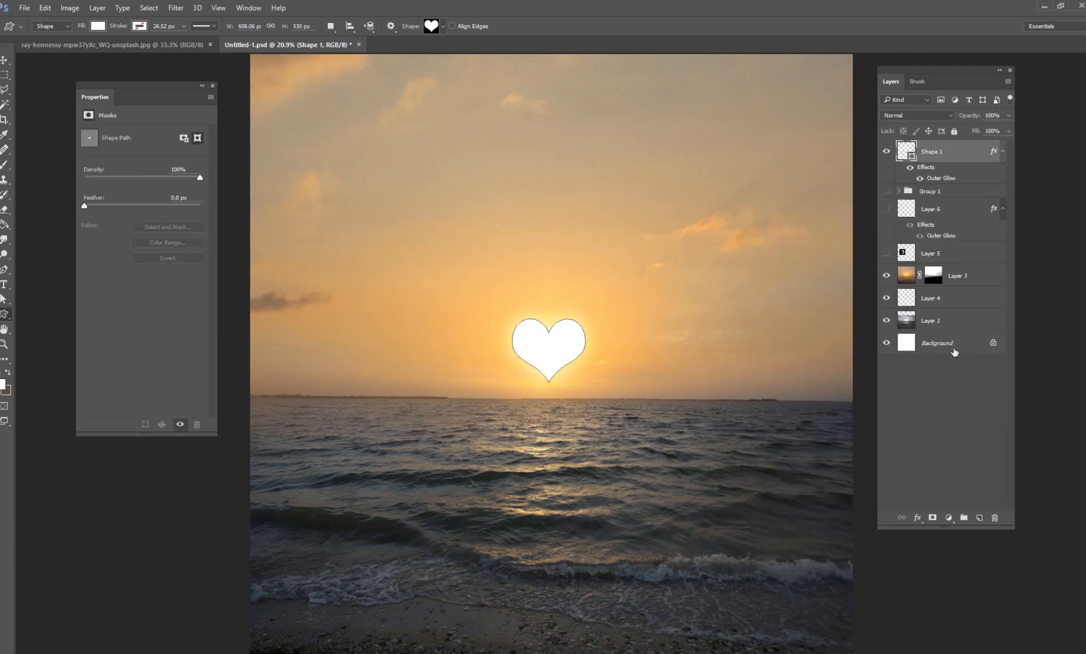
click(938, 343)
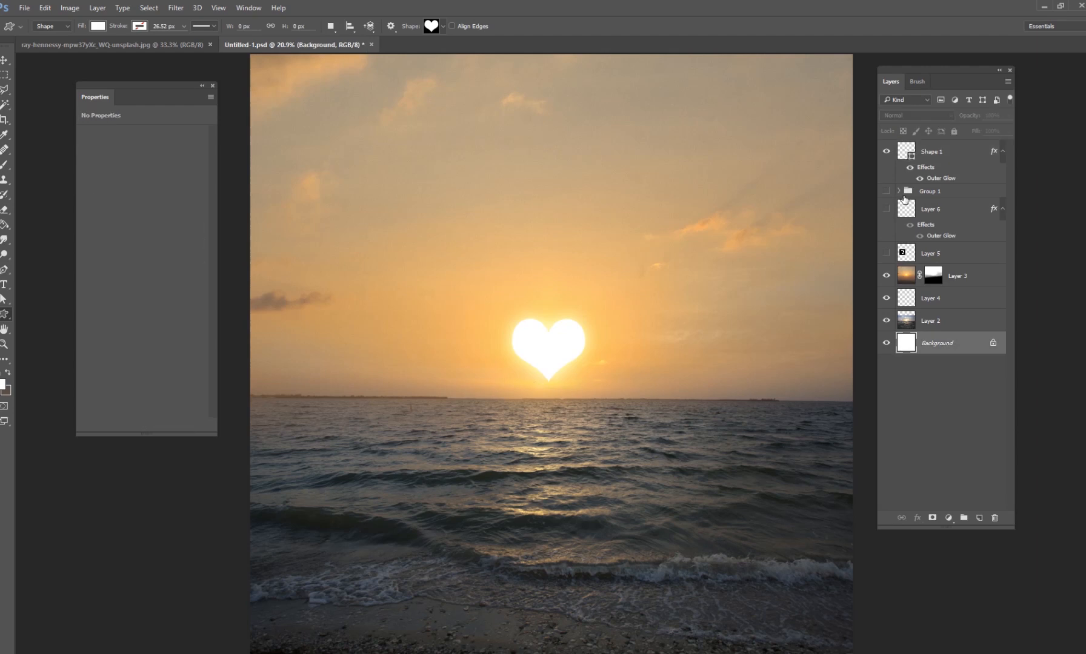
click(931, 151)
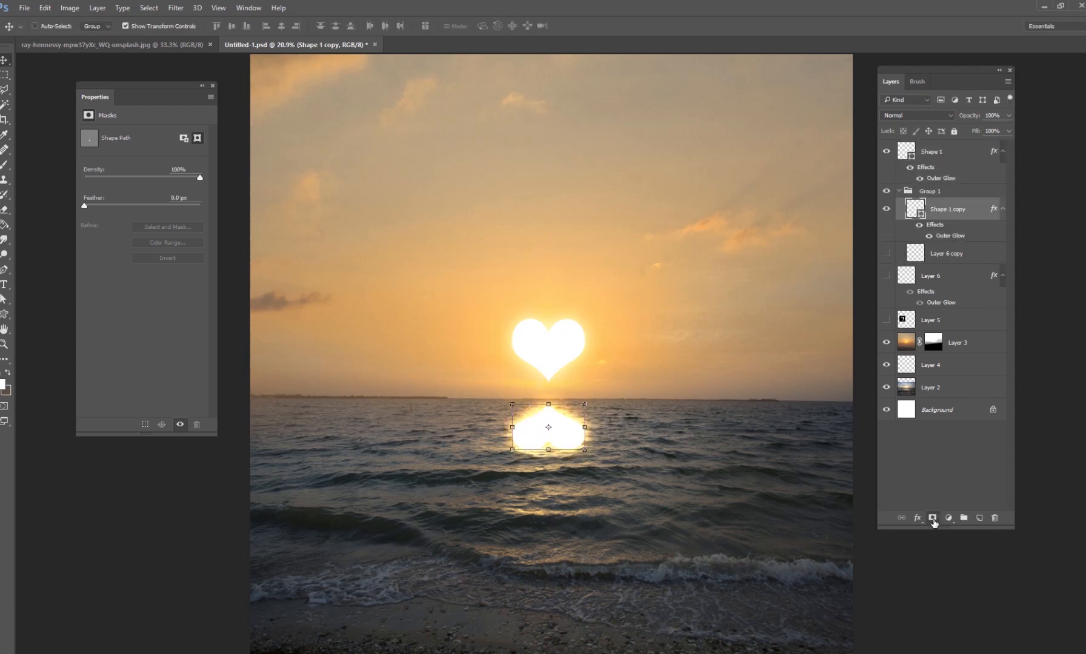
- Mask the flipped heart copy and paint it down to a soft shimmer below the horizon
click(932, 518)
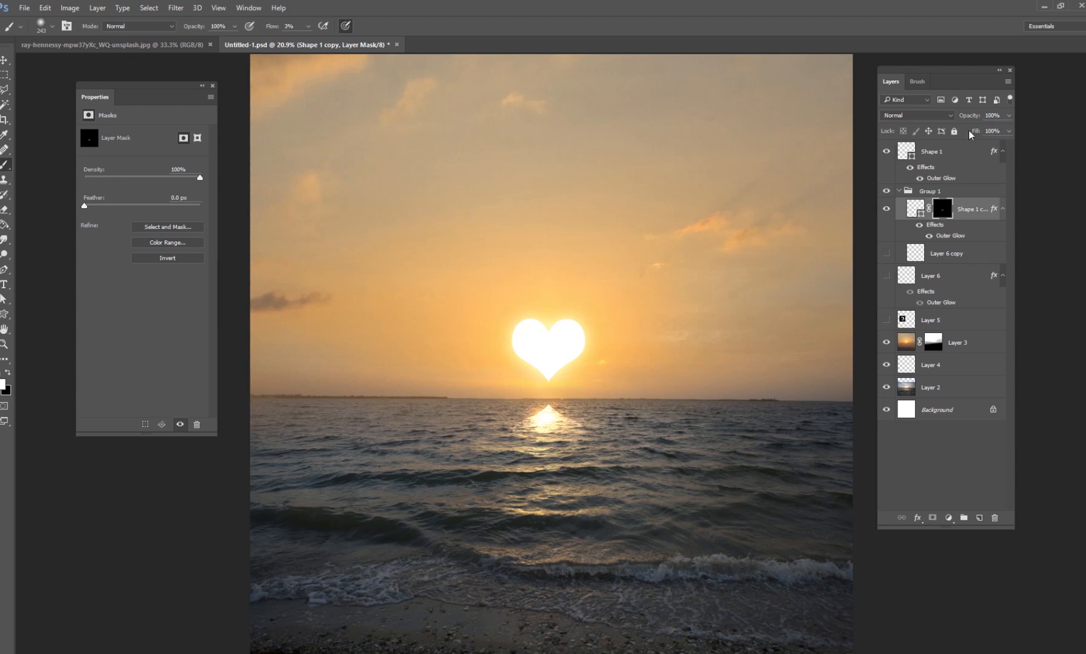
drag(1007, 130, 992, 131)
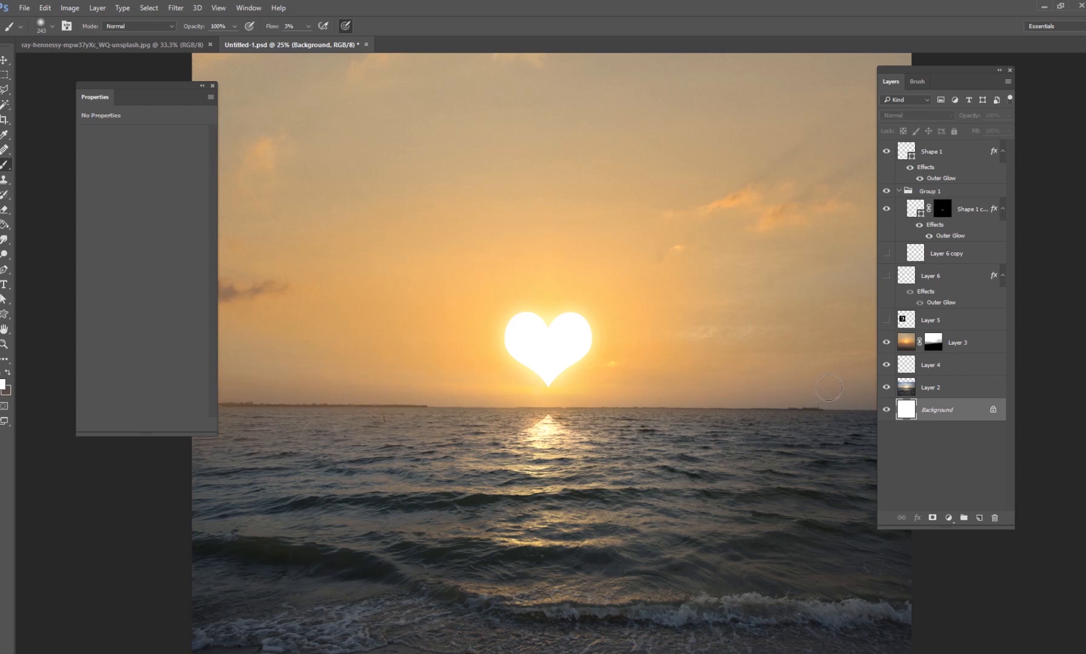
mouse_move(926, 443)
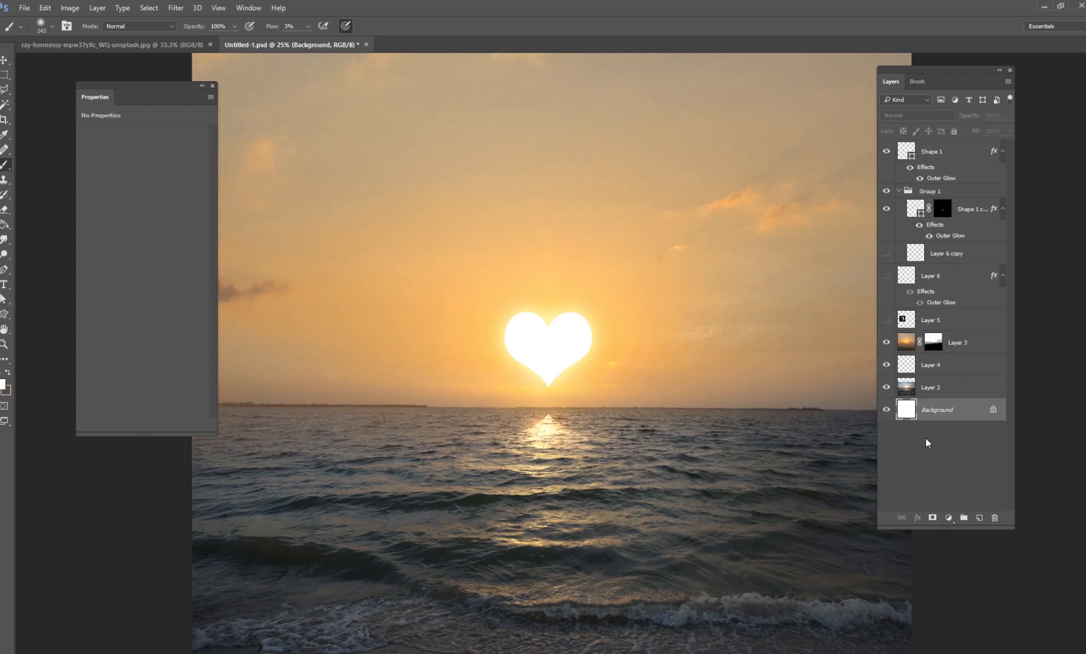
mouse_move(924, 445)
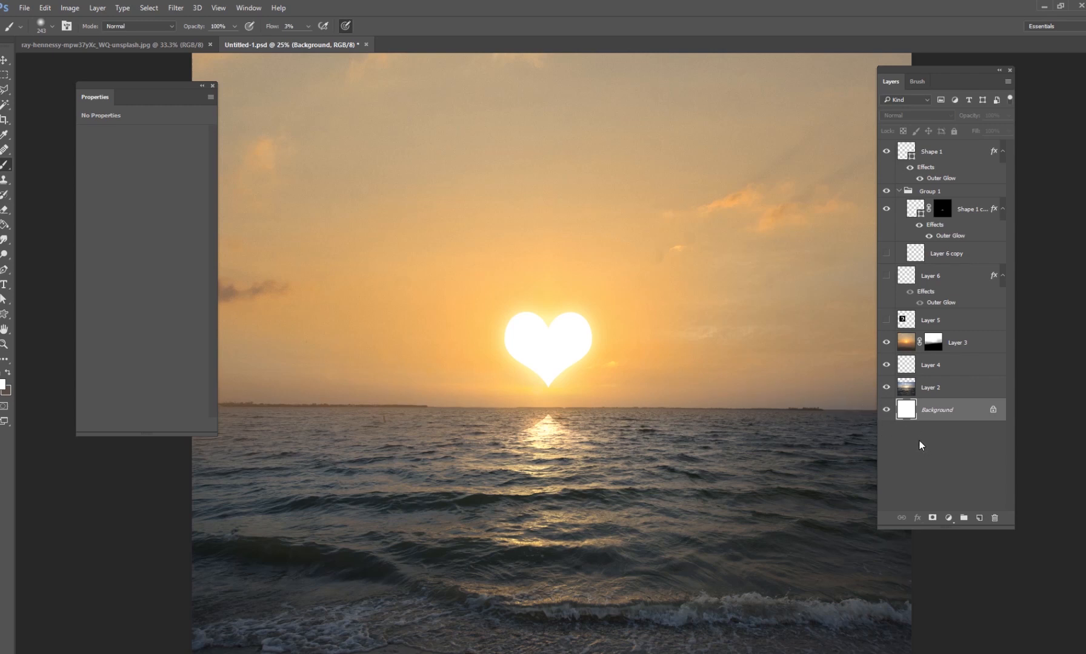